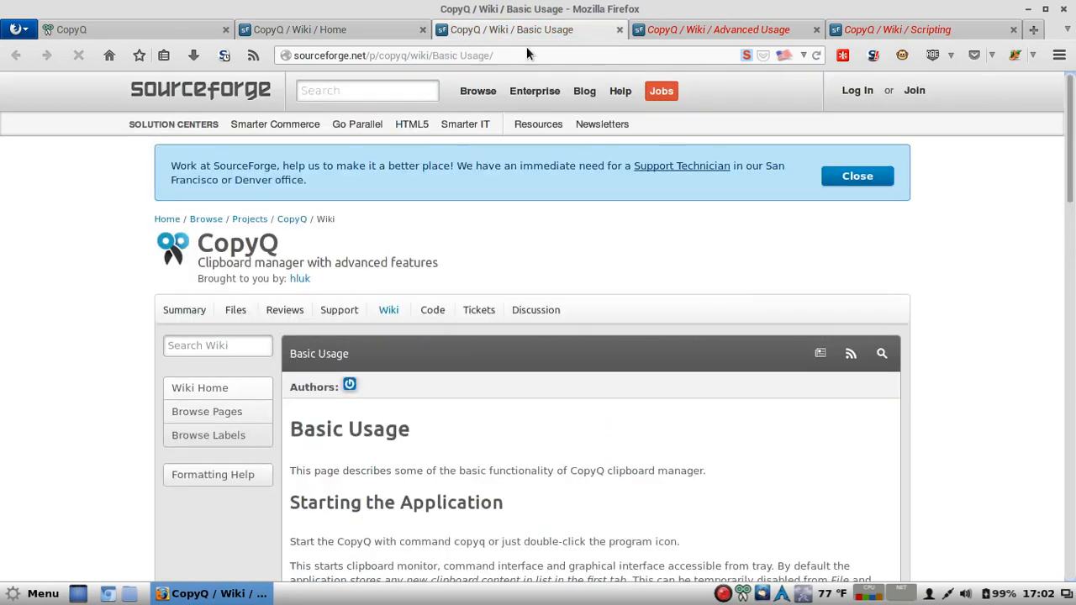
Step: Scroll the Basic Usage page past Clipboard Manipulation and Searching to the Tray and Command Line sections
scroll("down", 3)
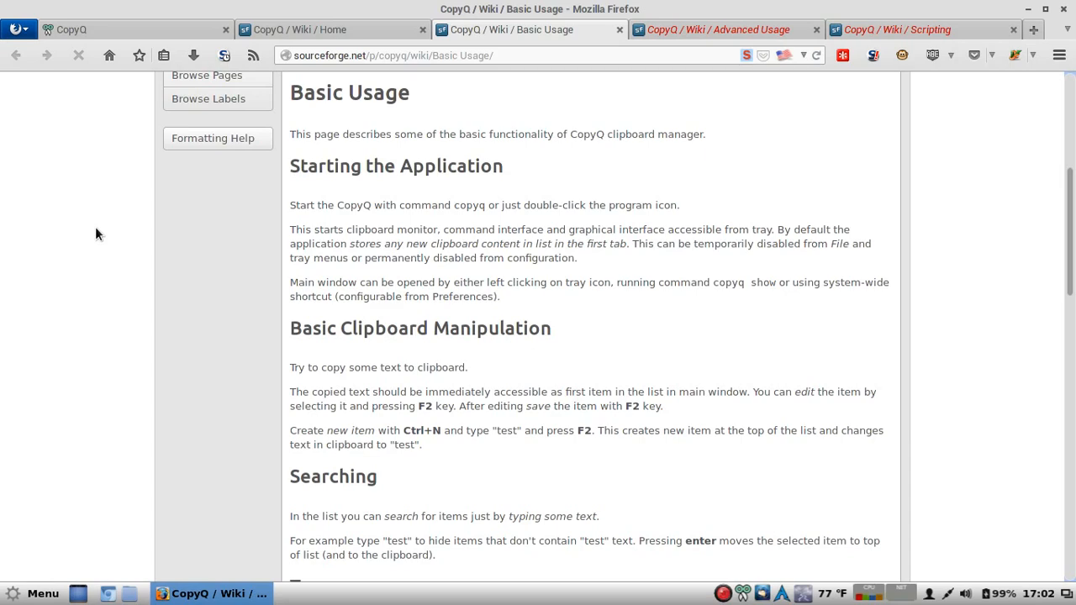
scroll("down", 3)
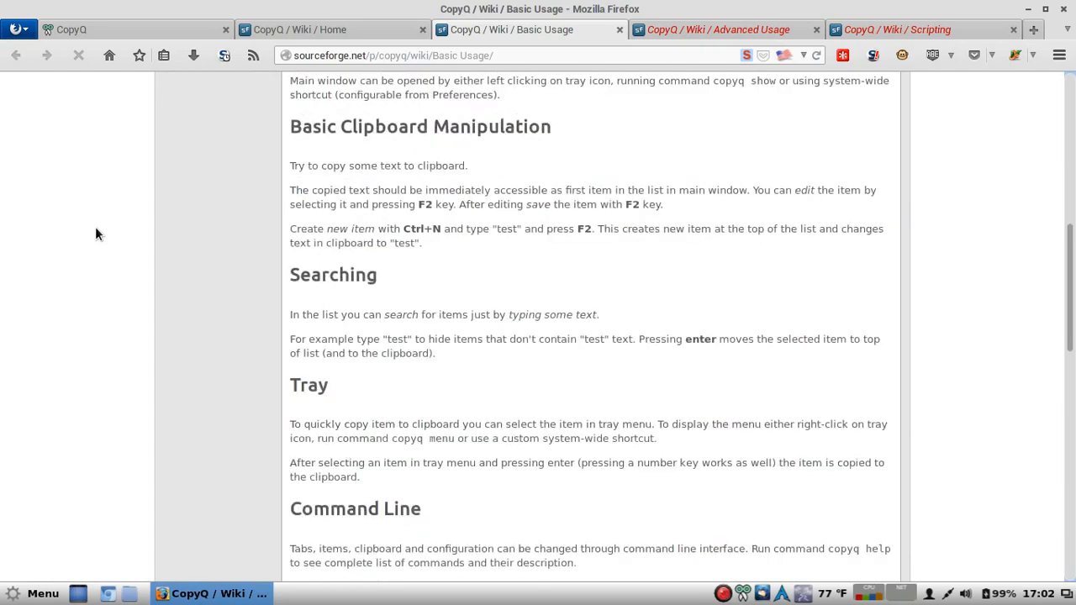
scroll("down", 3)
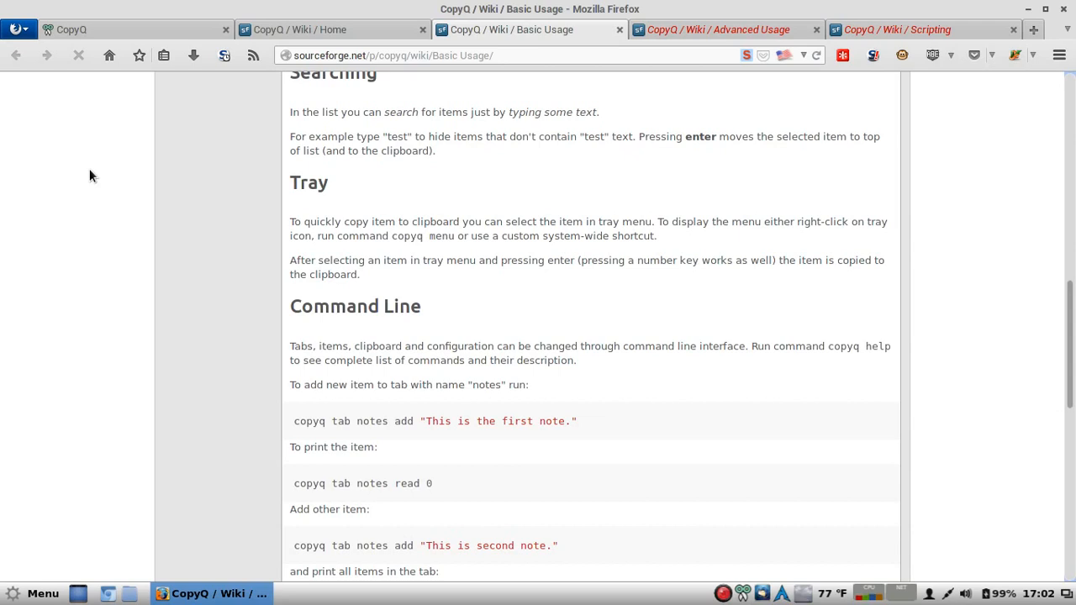
mouse_move(182, 66)
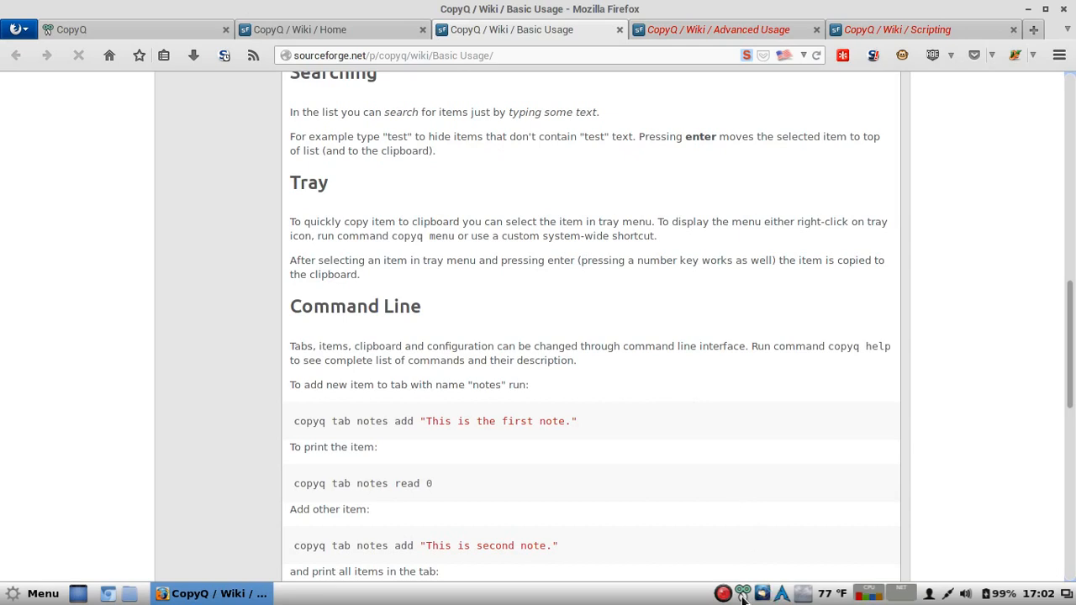
Step: Open the CopyQ tray menu and choose Preferences… to reach the Configuration dialog
left_click(743, 594)
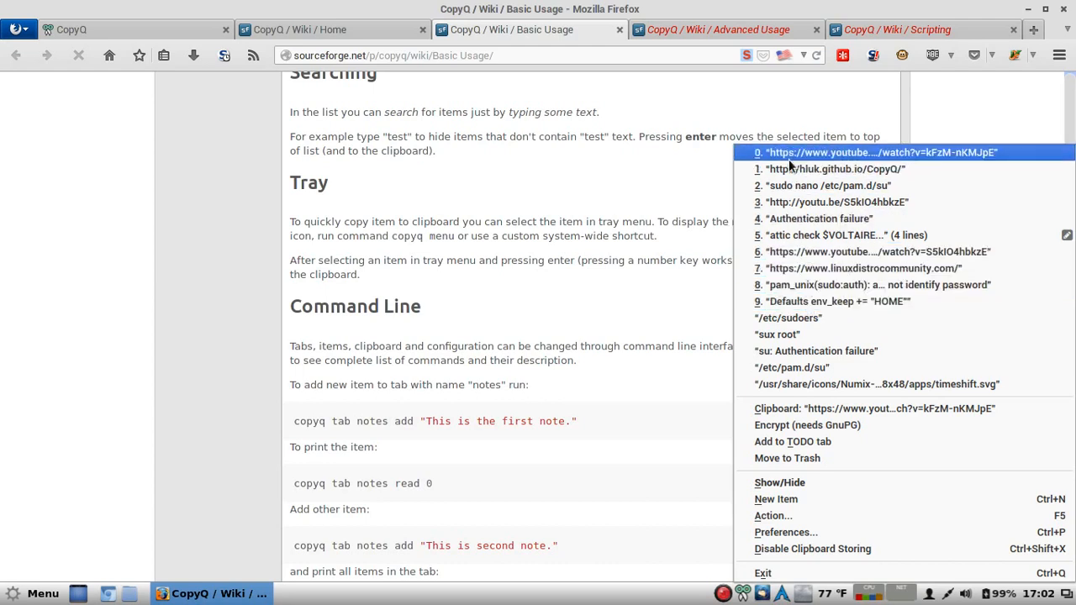
mouse_move(799, 423)
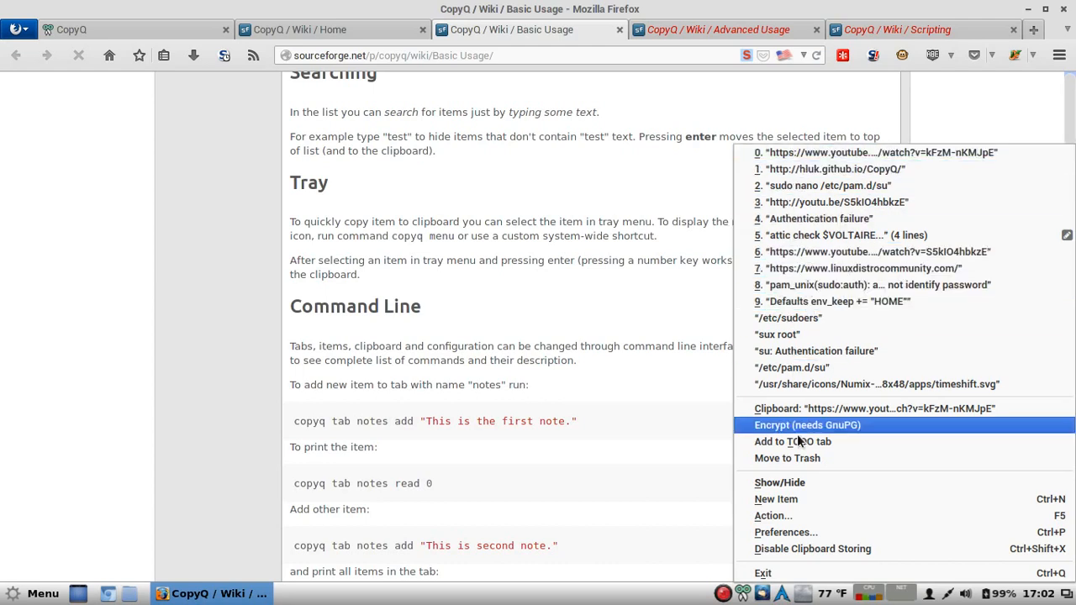
left_click(785, 532)
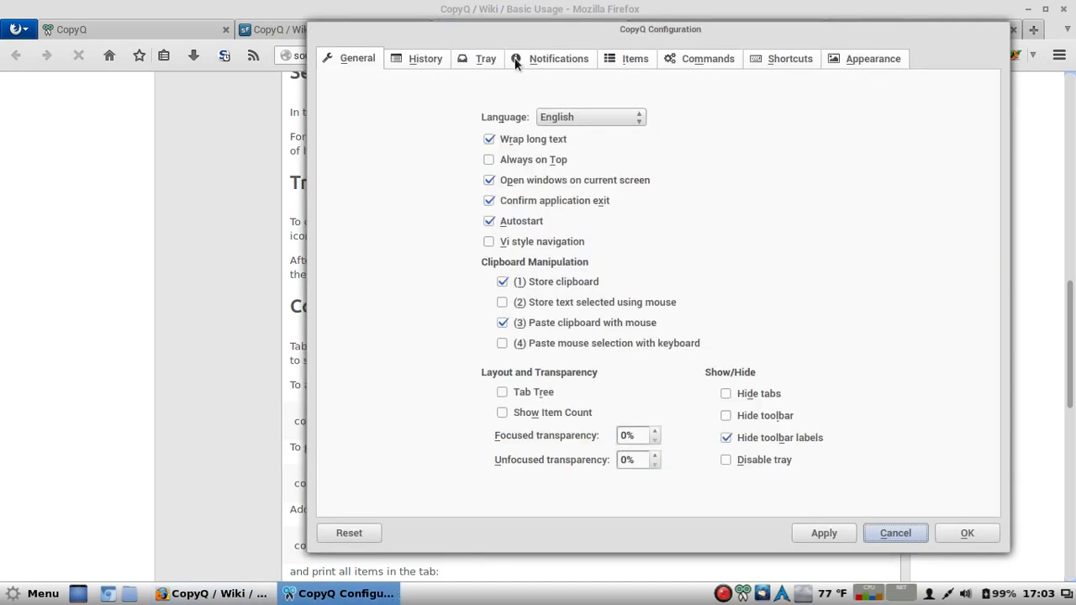
mouse_move(861, 114)
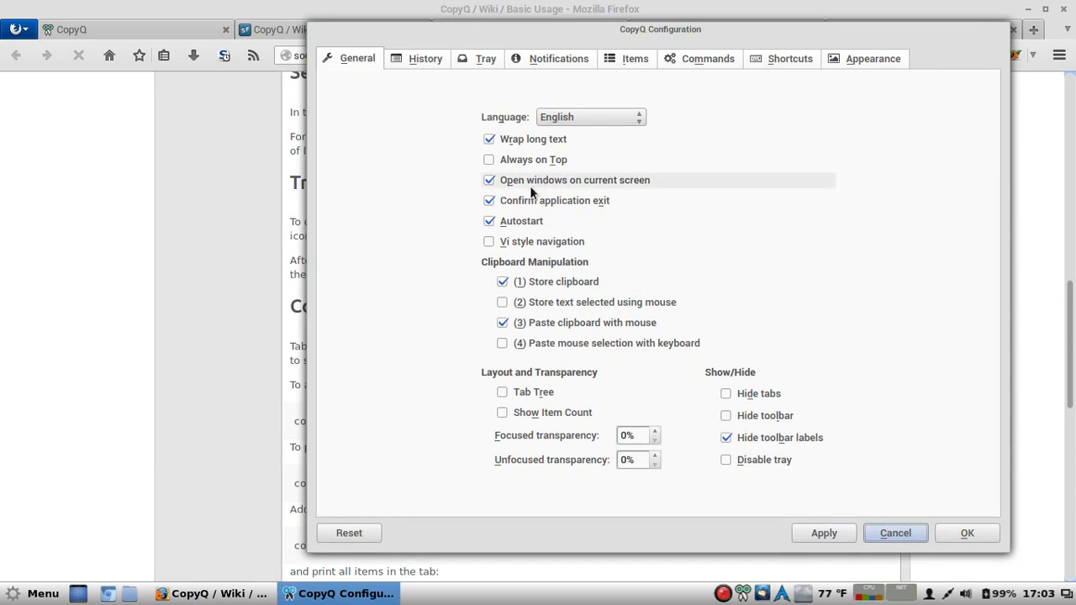
mouse_move(513, 226)
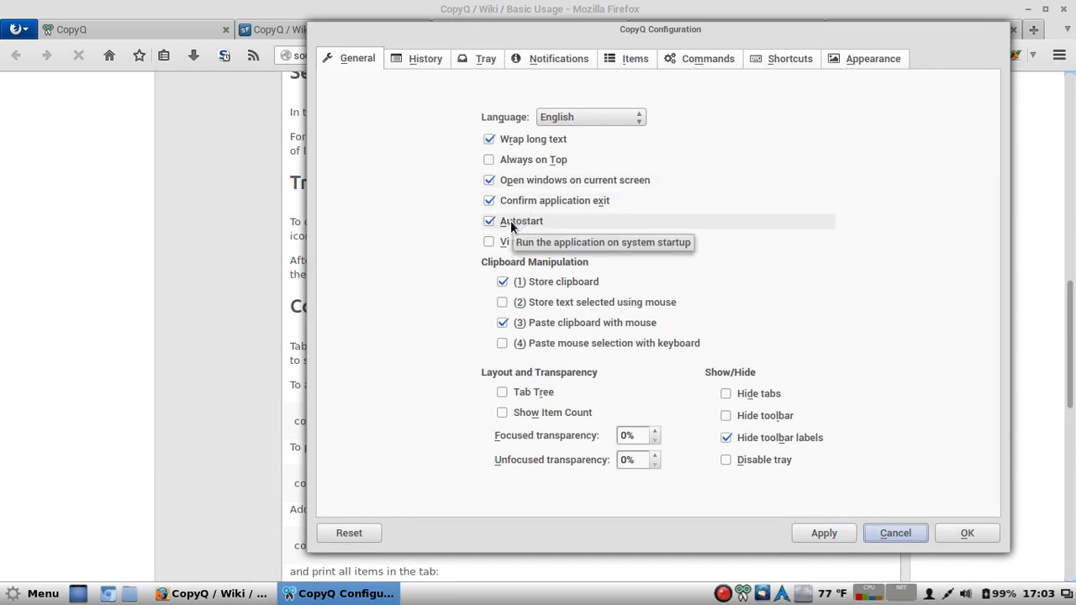
mouse_move(564, 222)
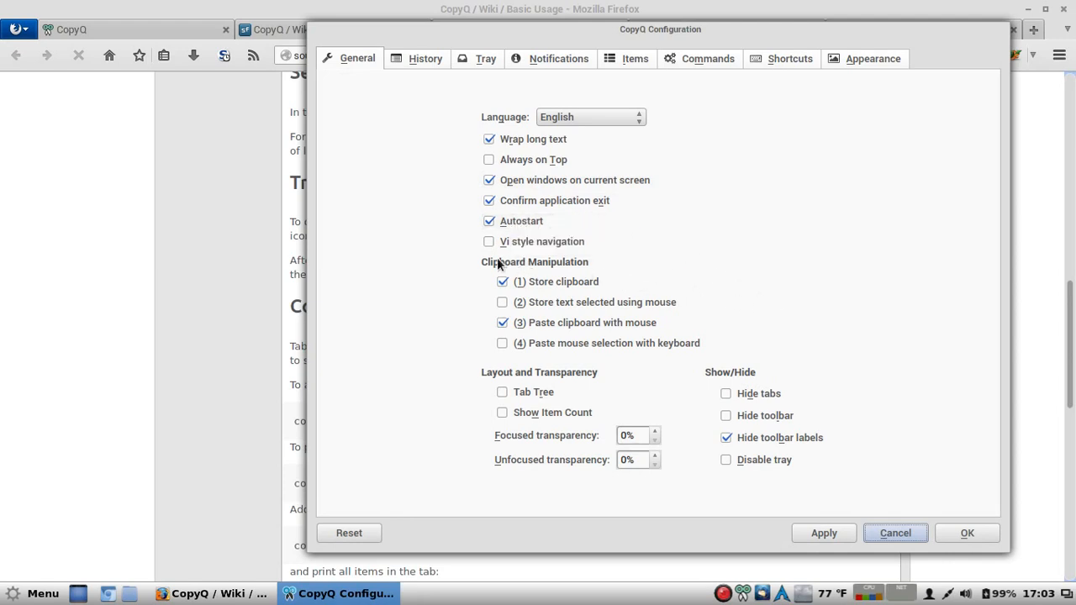
mouse_move(599, 400)
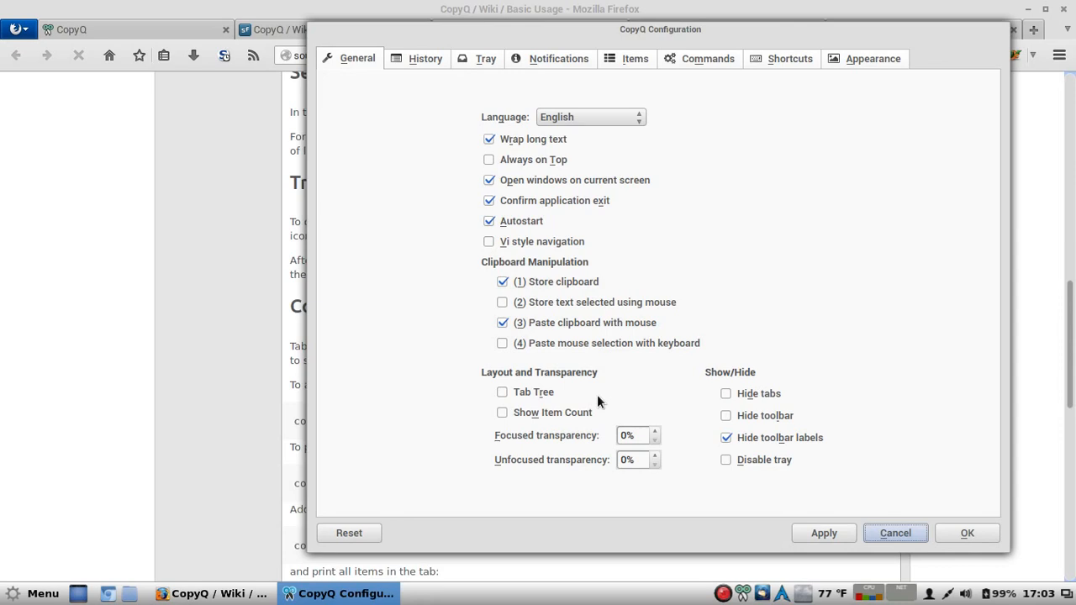
mouse_move(414, 58)
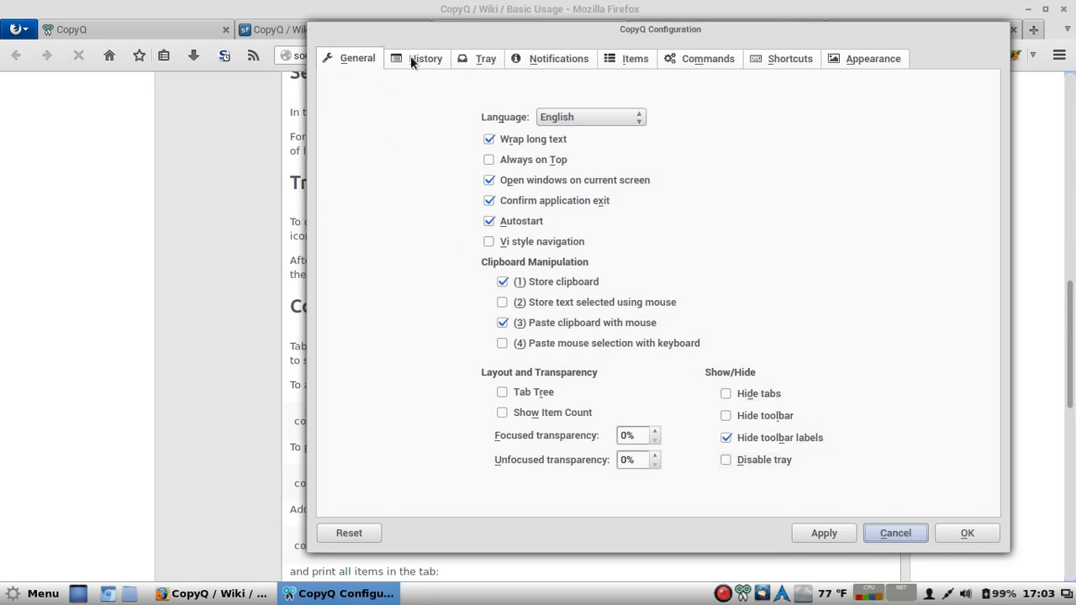
Step: Browse the History, Tray and Notifications settings, ending on the Items settings
left_click(425, 57)
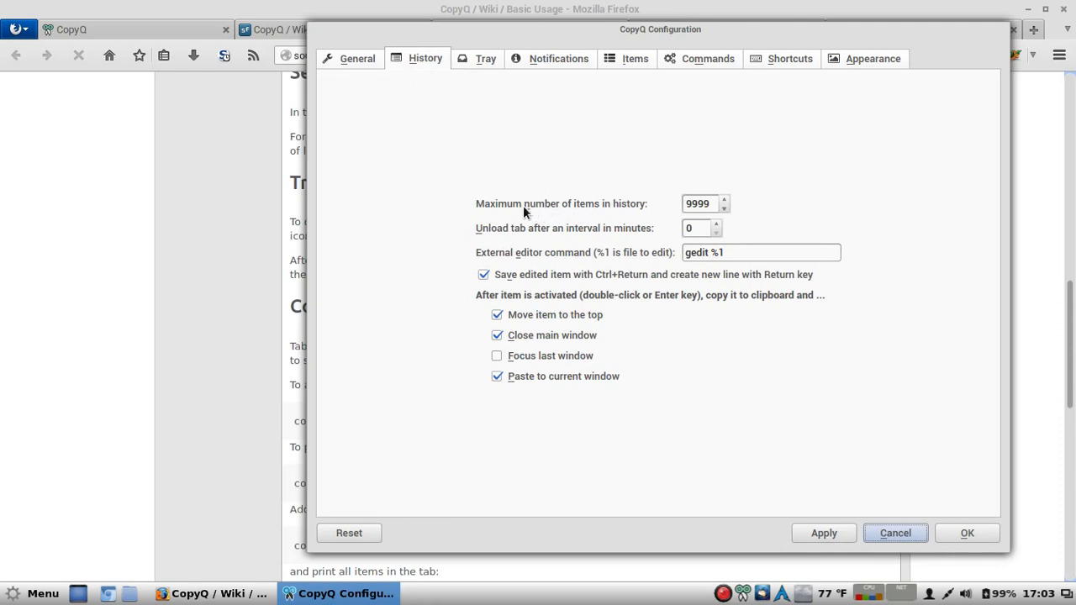
mouse_move(837, 208)
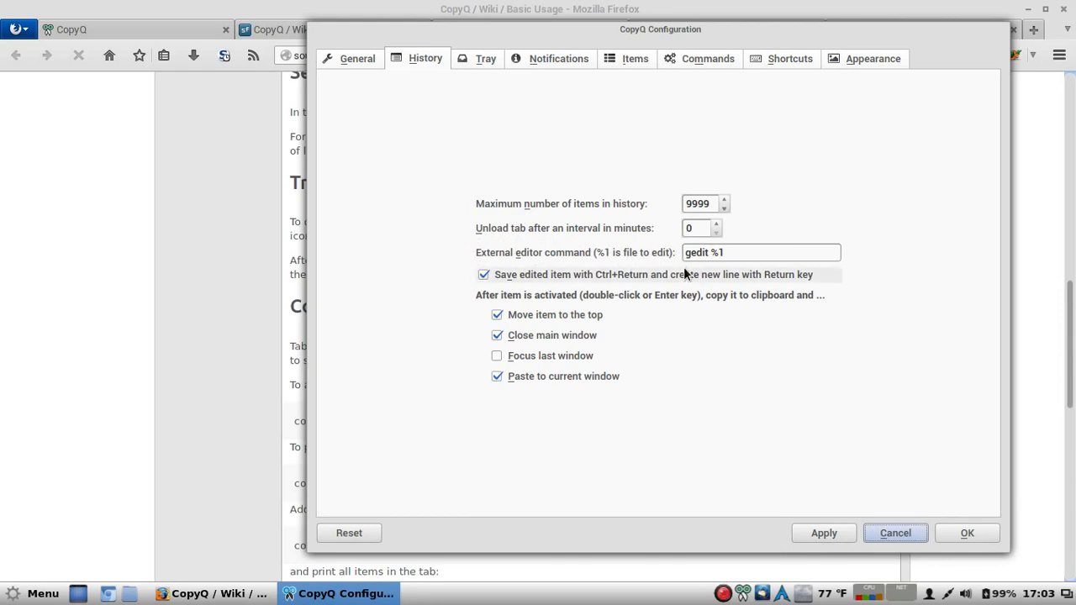
mouse_move(915, 246)
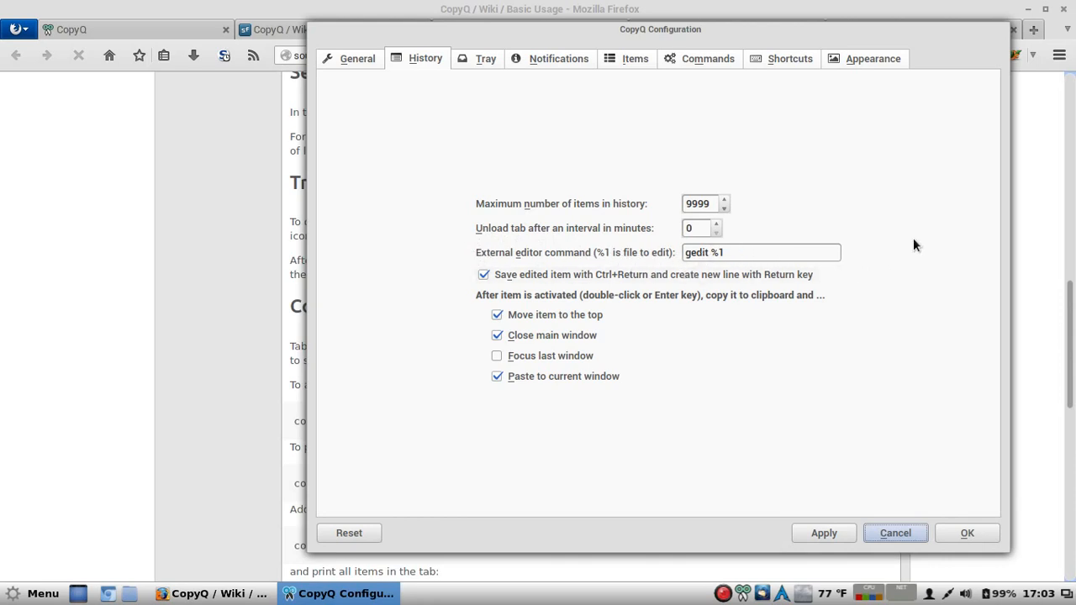
mouse_move(429, 195)
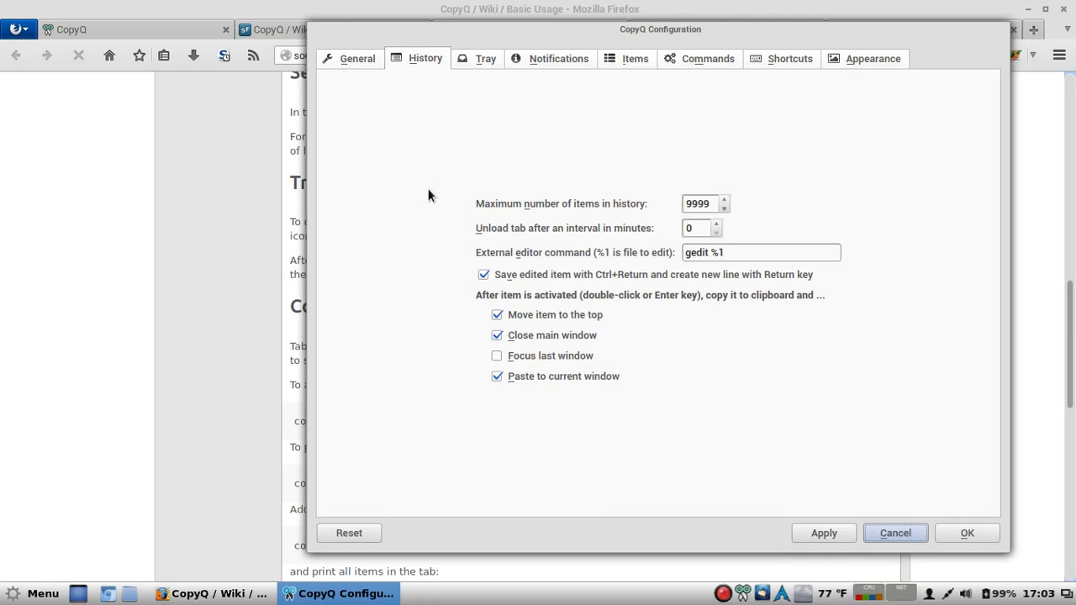
mouse_move(461, 67)
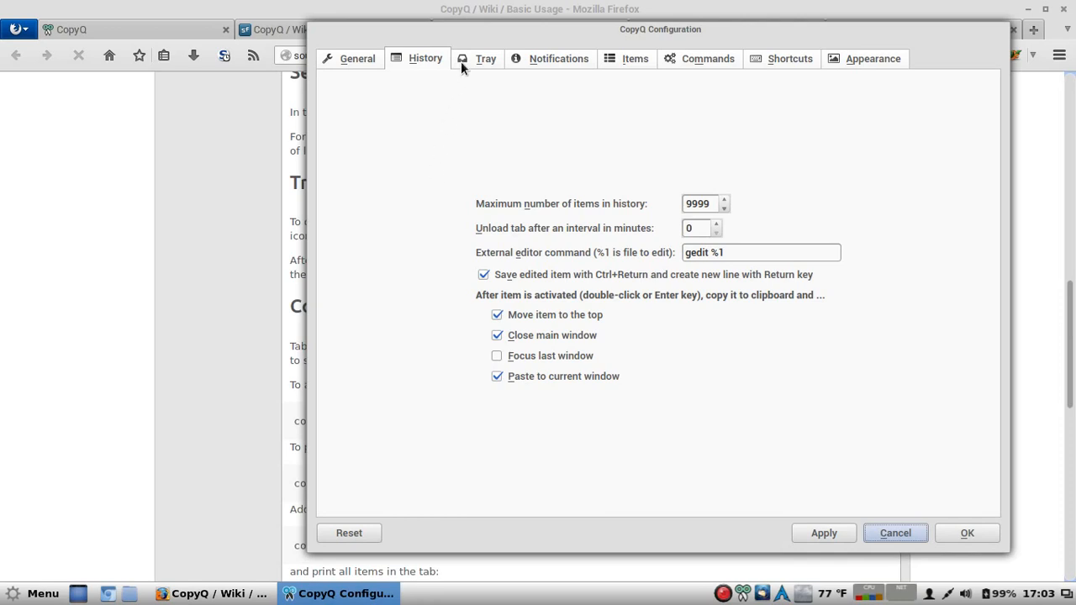
left_click(484, 57)
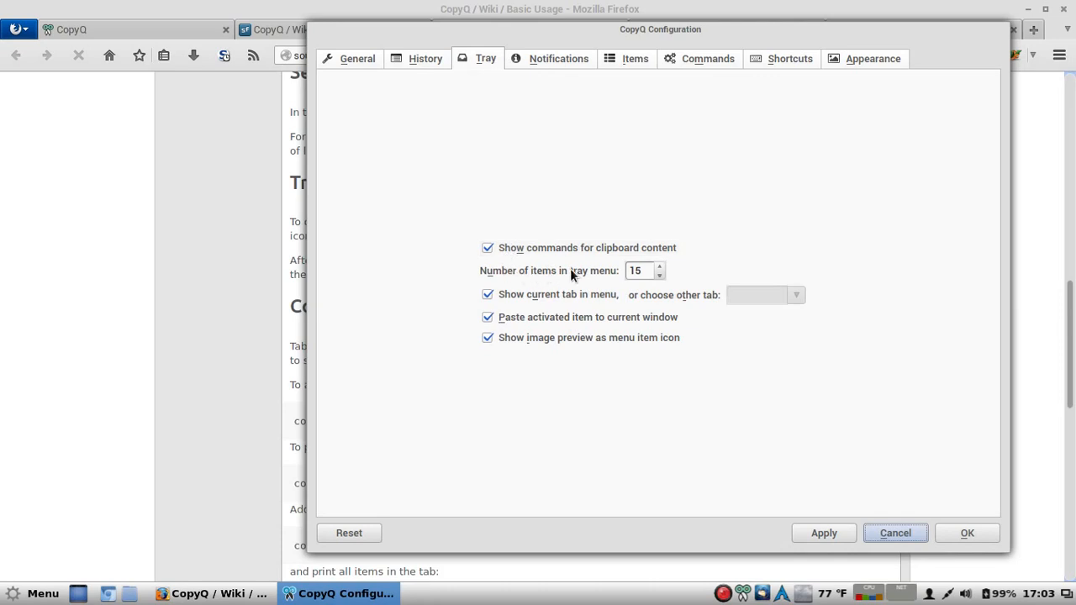
mouse_move(561, 47)
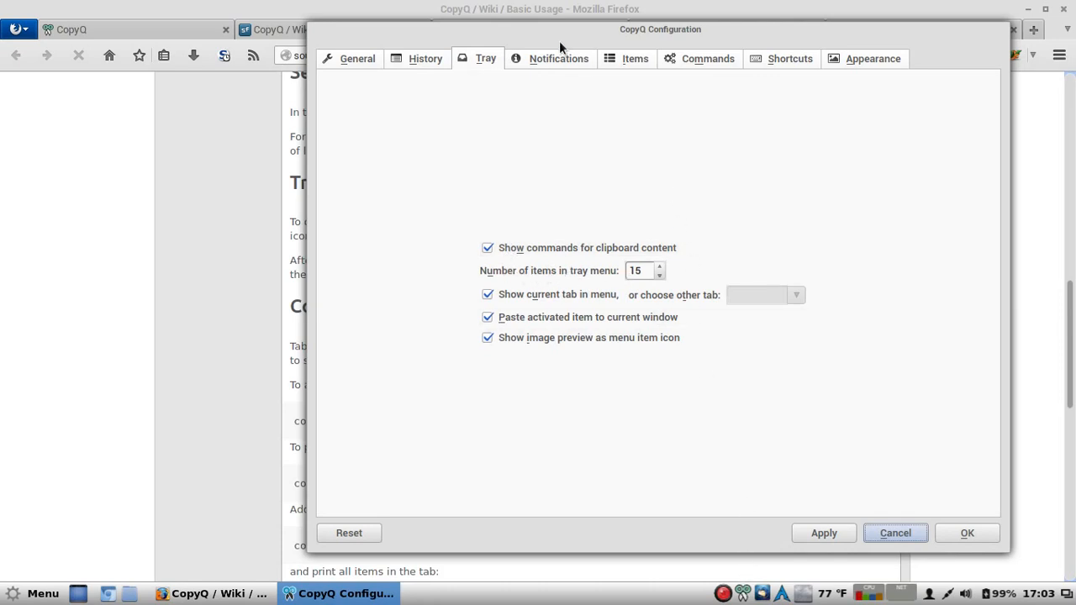
left_click(550, 57)
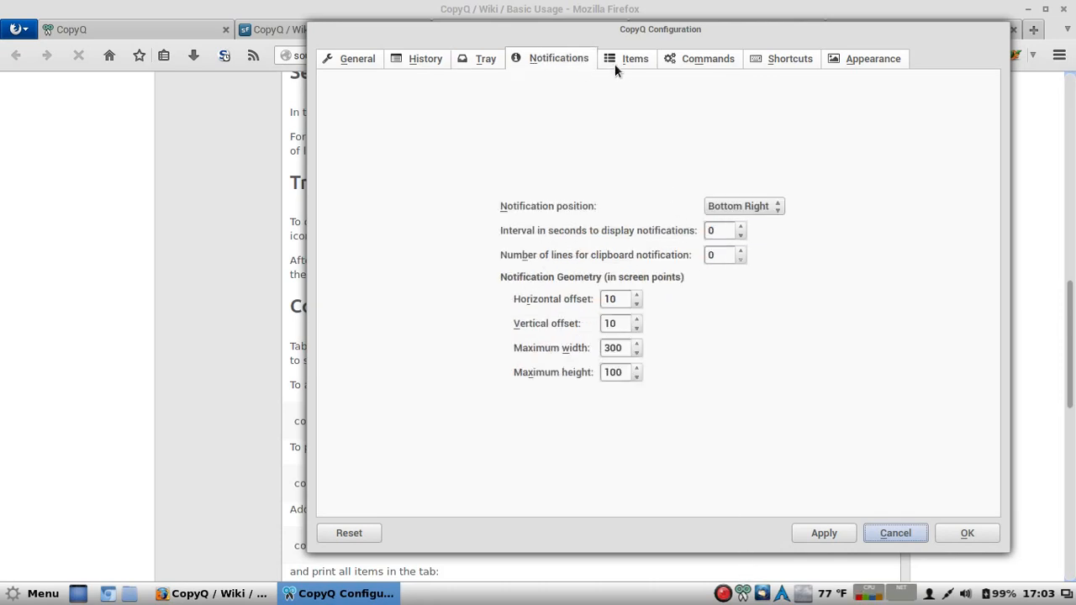
left_click(634, 57)
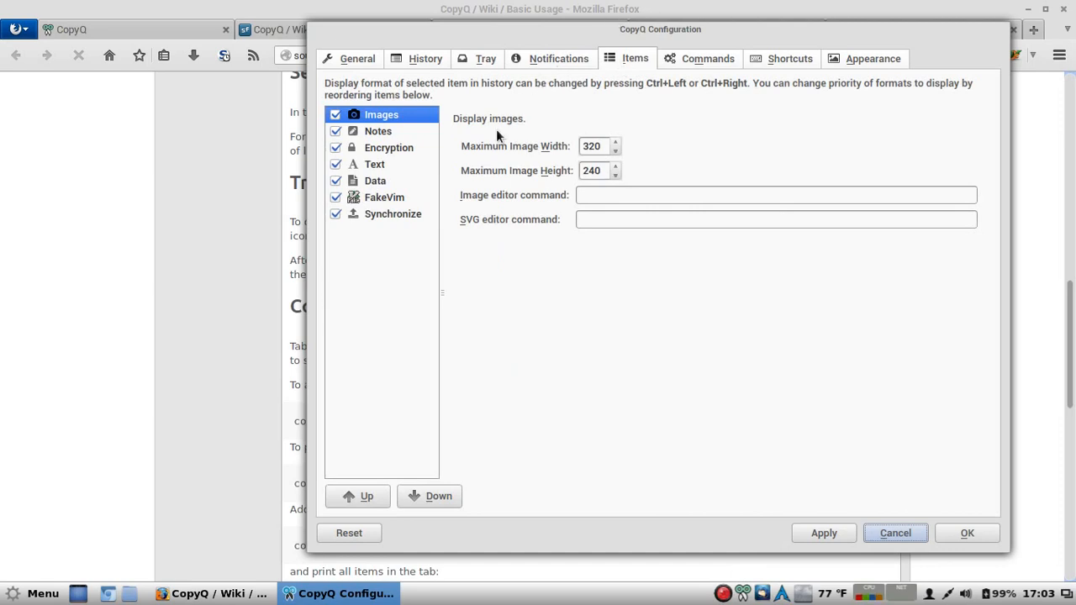
mouse_move(387, 114)
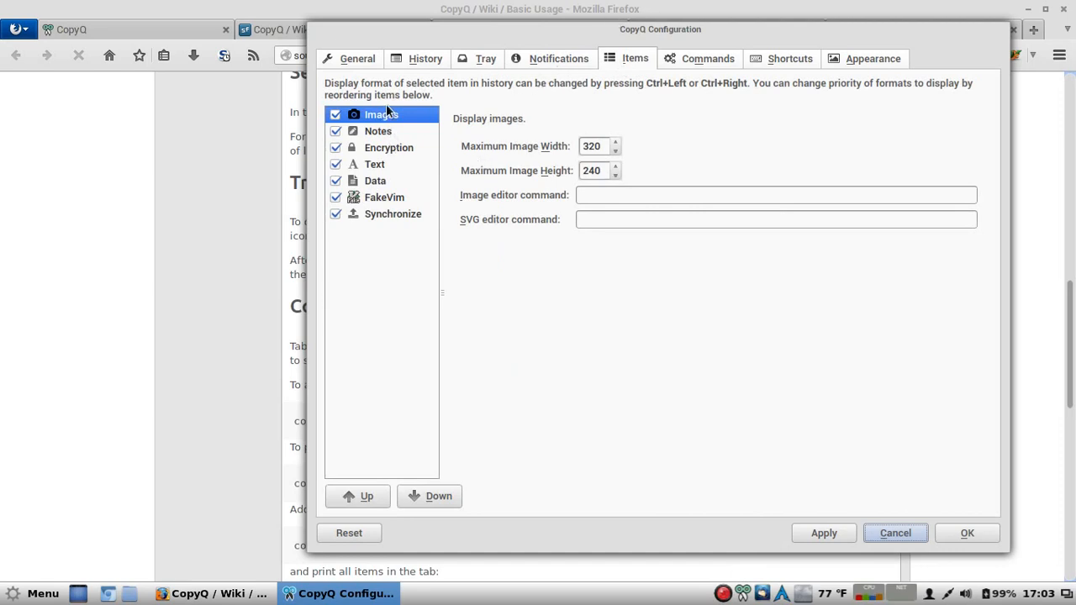
mouse_move(387, 131)
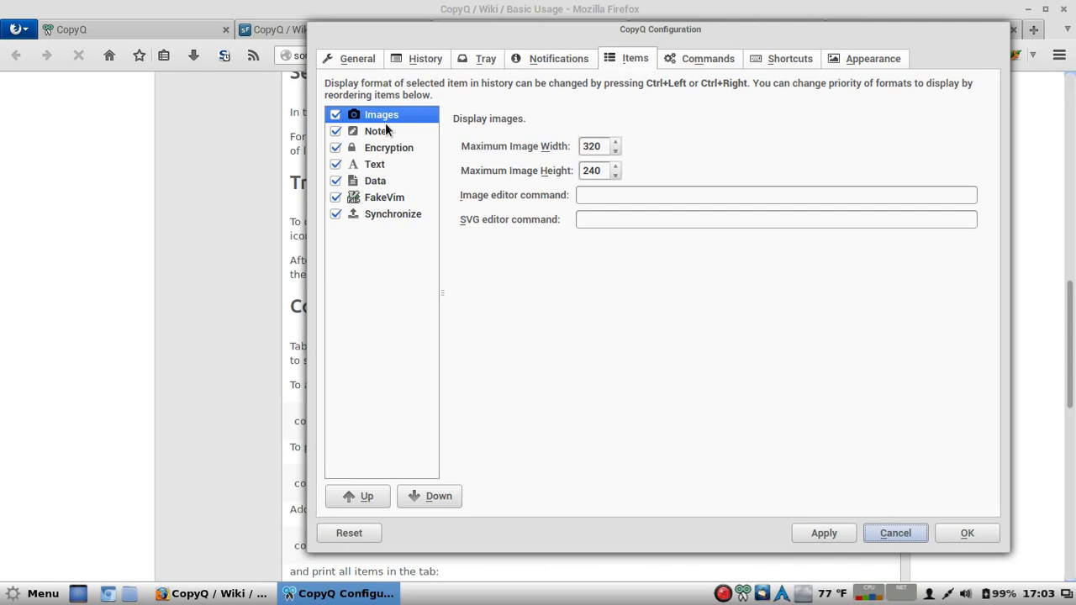
Step: Browse the Notes, Encryption and Text item settings, ending on the Data format options
left_click(377, 131)
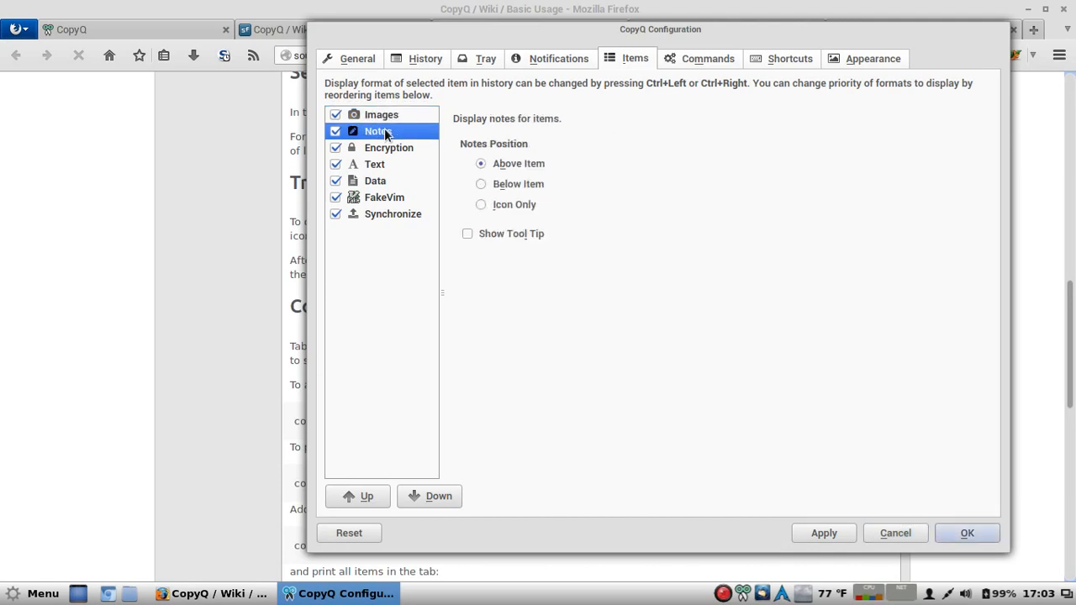
left_click(388, 148)
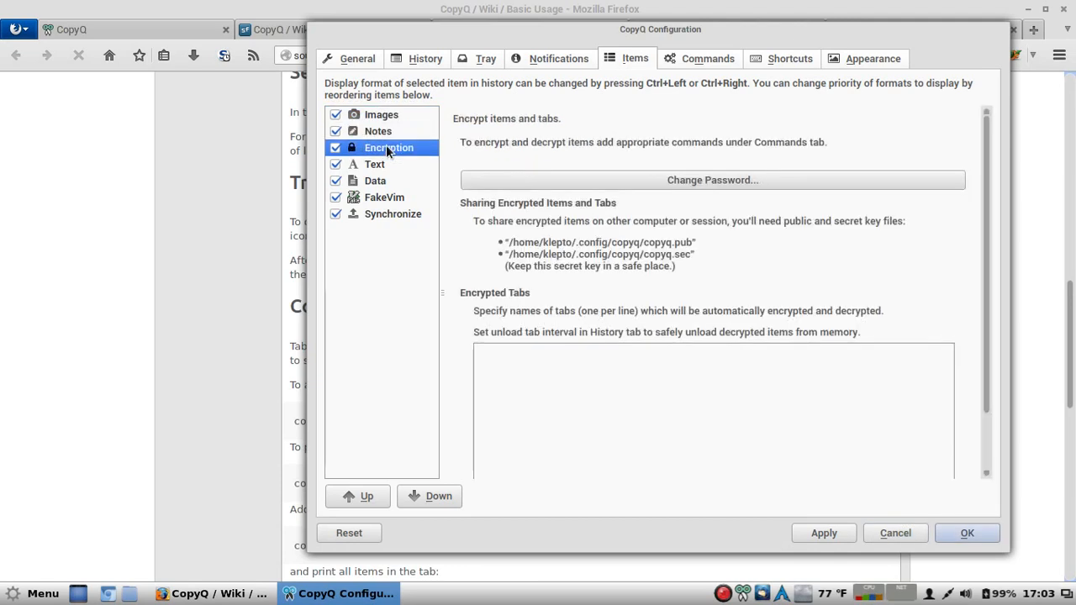
mouse_move(655, 104)
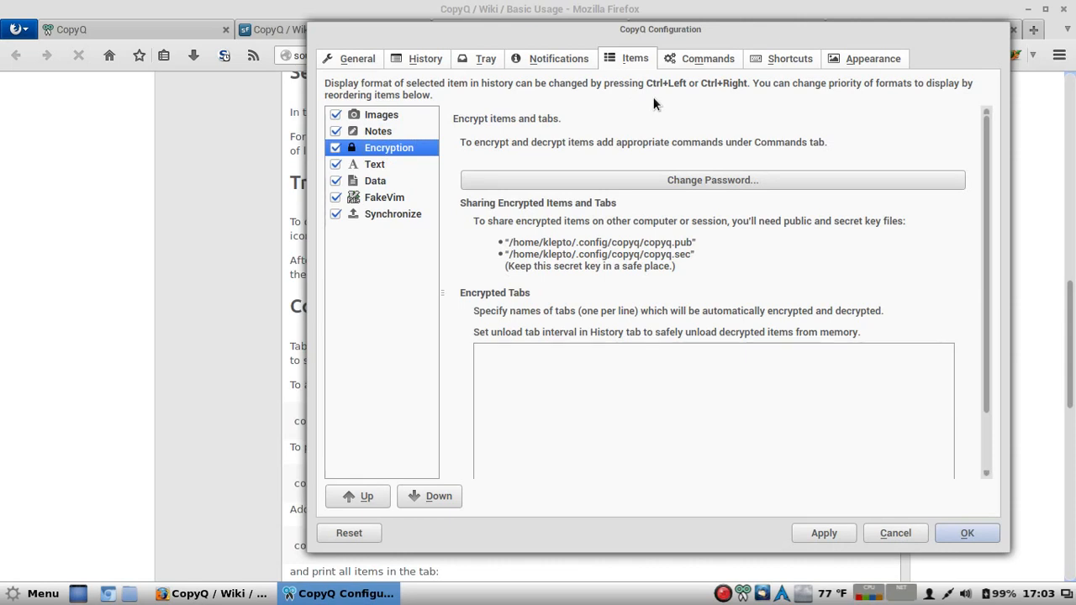
mouse_move(575, 106)
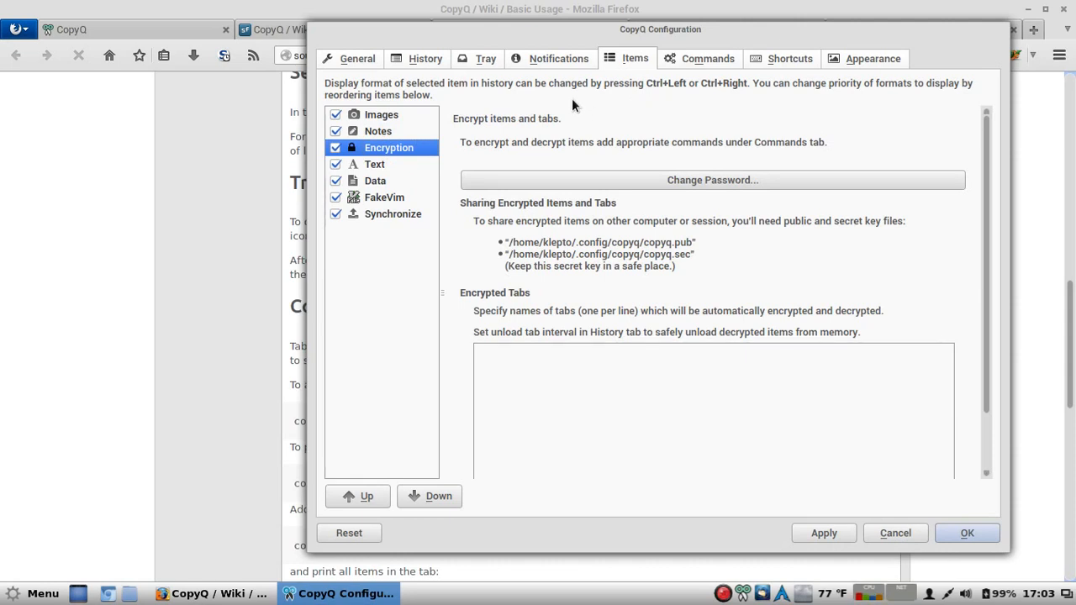
mouse_move(587, 104)
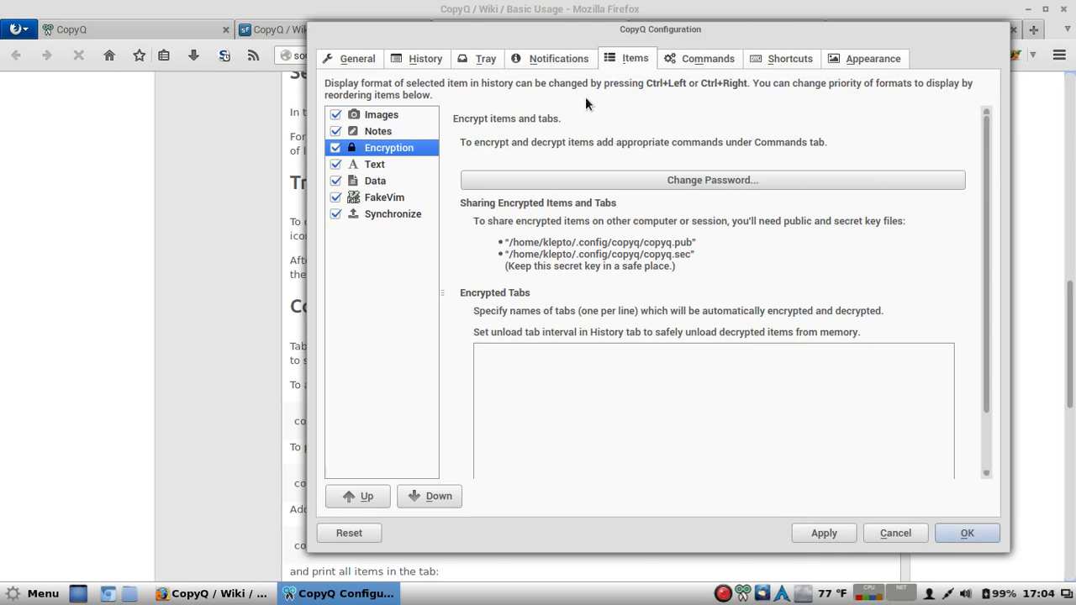
mouse_move(592, 116)
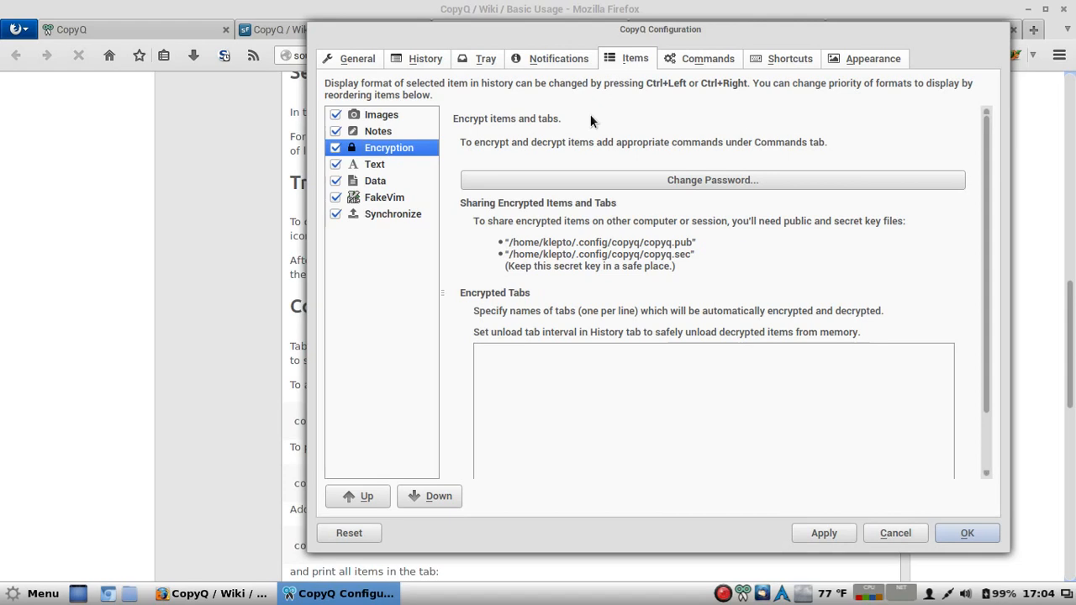
left_click(373, 165)
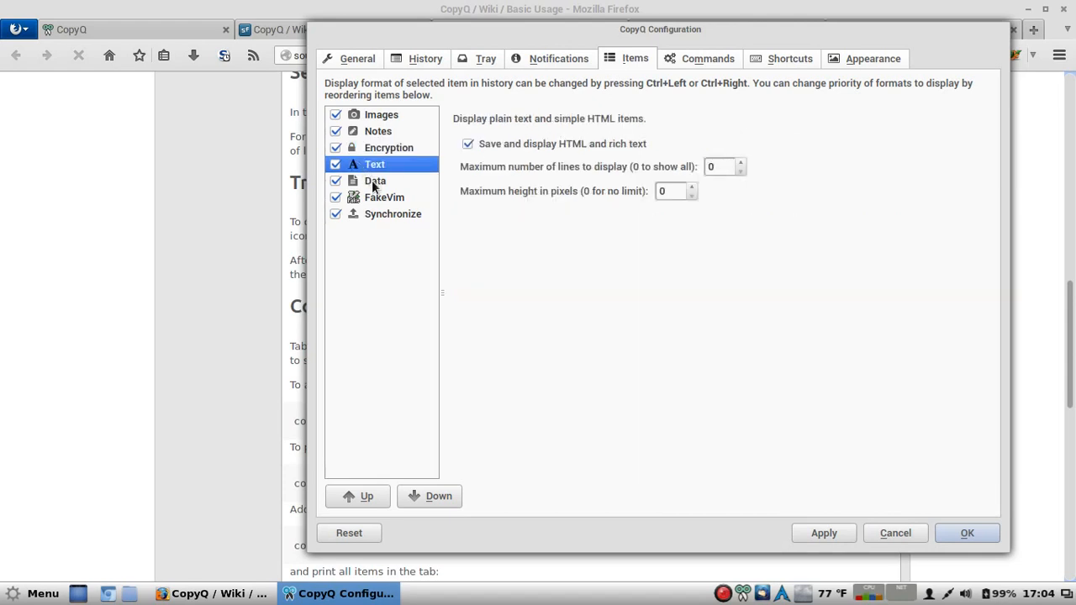
left_click(375, 181)
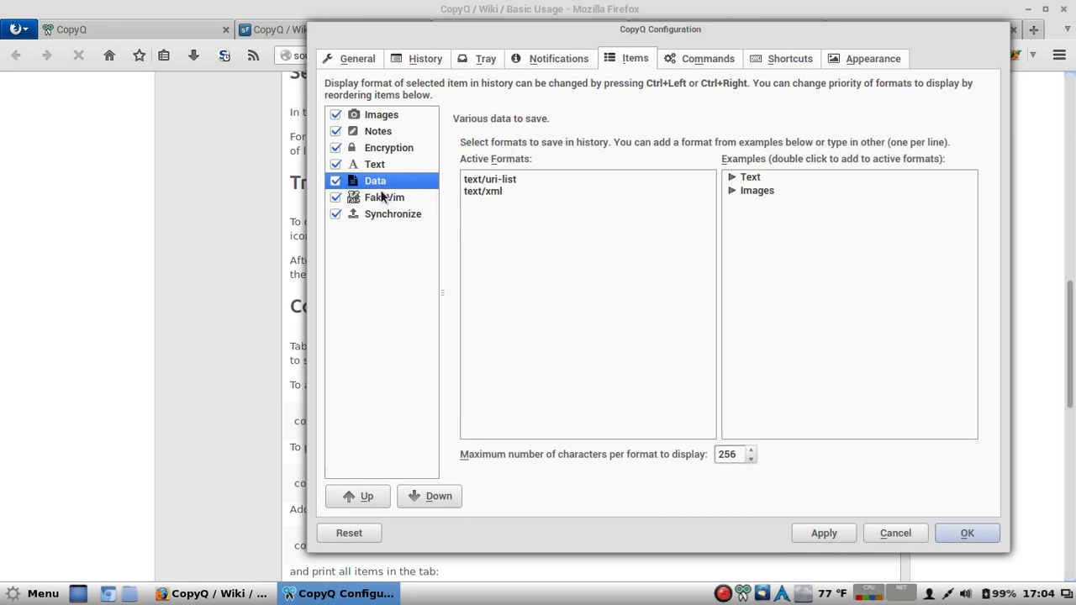
Step: View the FakeVim and Synchronize item settings, then move to the Commands list
left_click(383, 197)
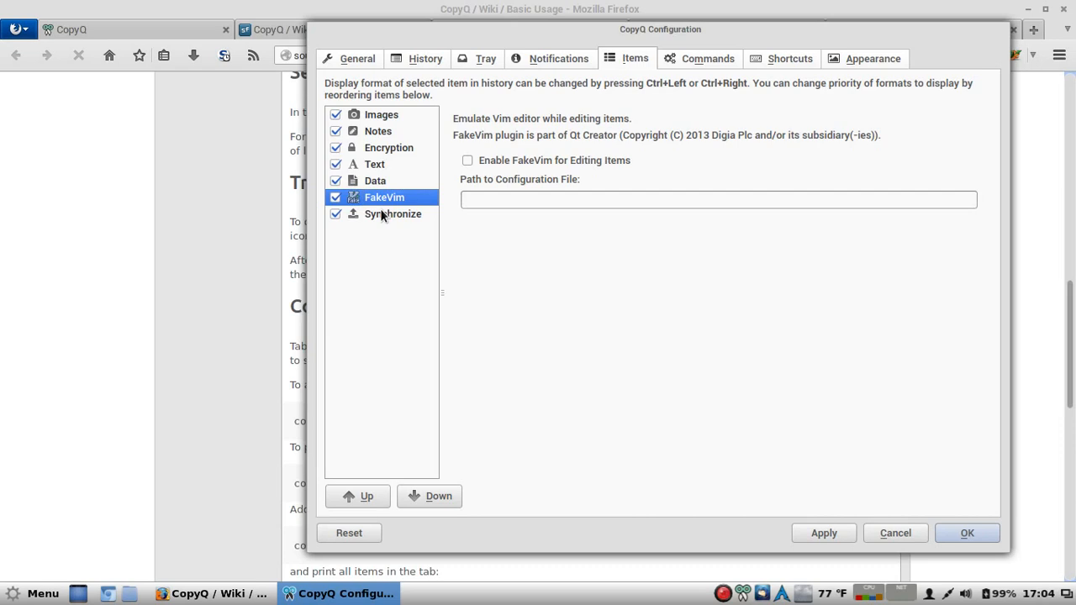
left_click(393, 213)
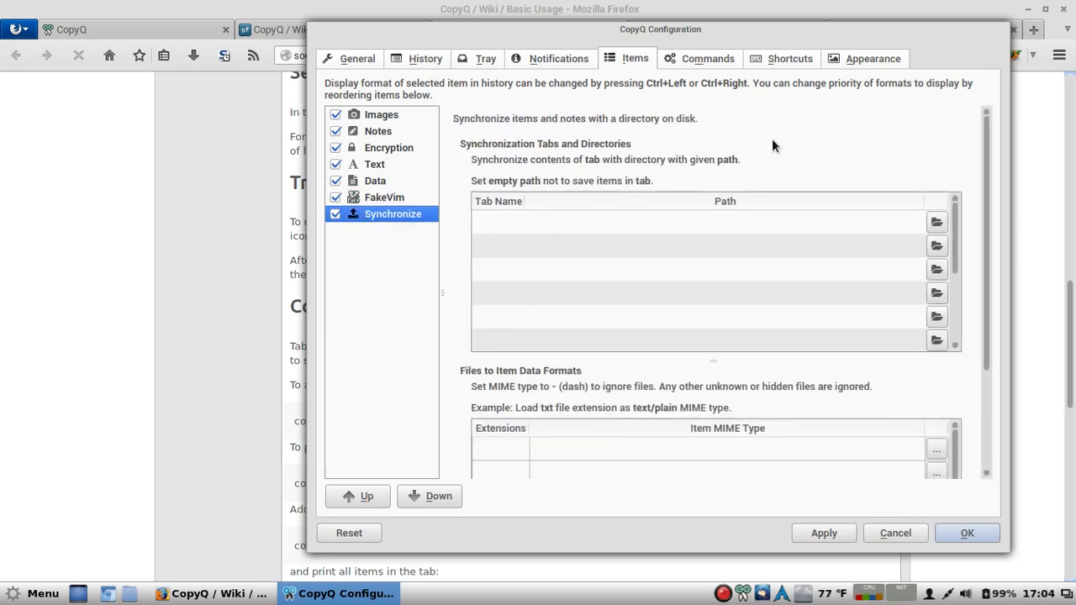
left_click(706, 57)
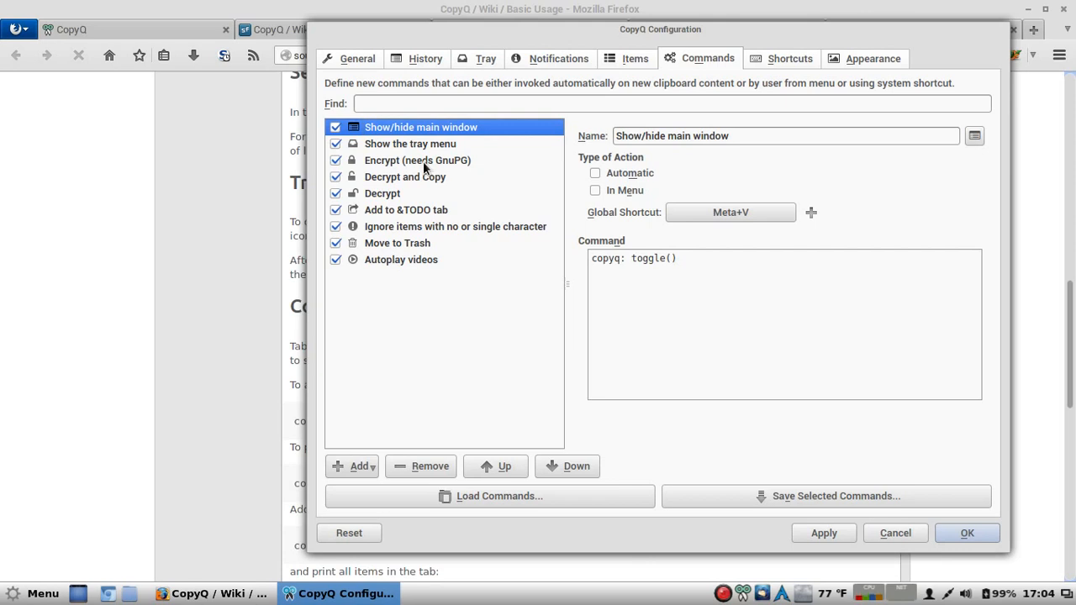
Step: Inspect the Encrypt, Decrypt, Move to Trash and Autoplay videos commands, ending on the Shortcuts list
left_click(417, 160)
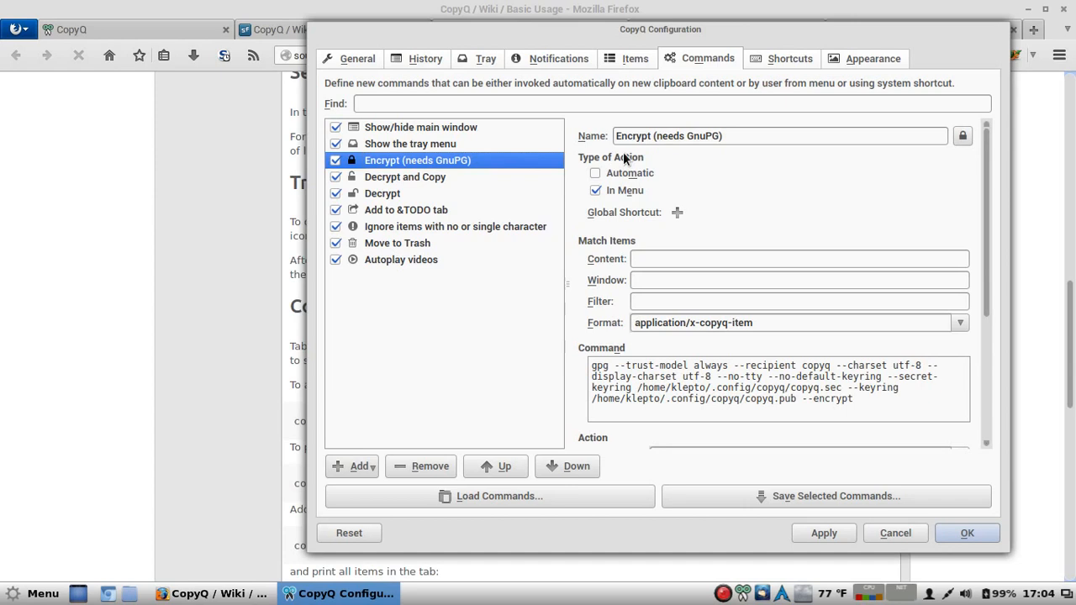
mouse_move(619, 190)
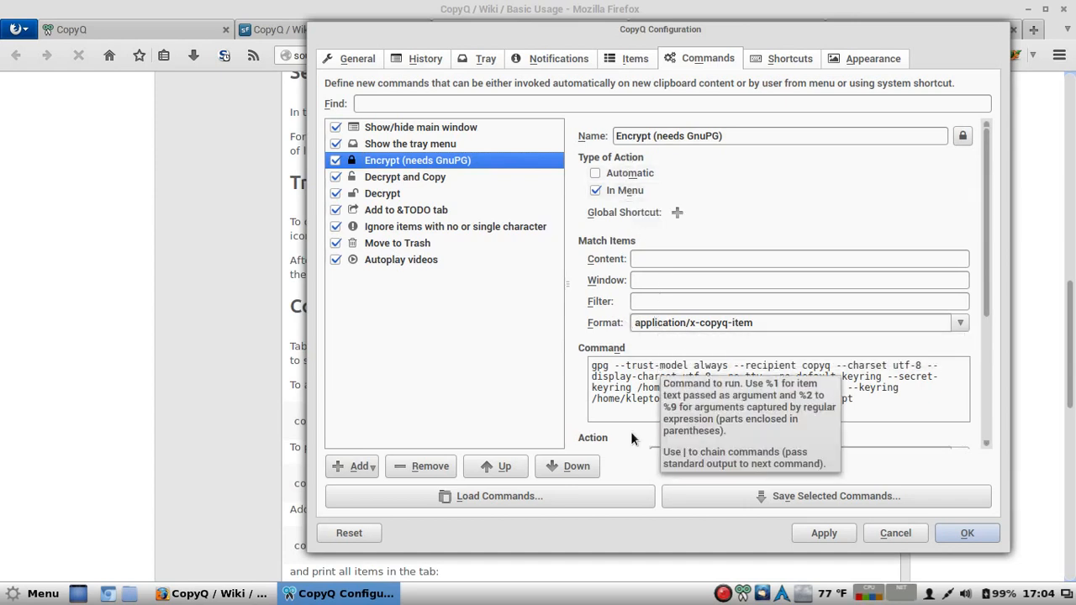
mouse_move(585, 375)
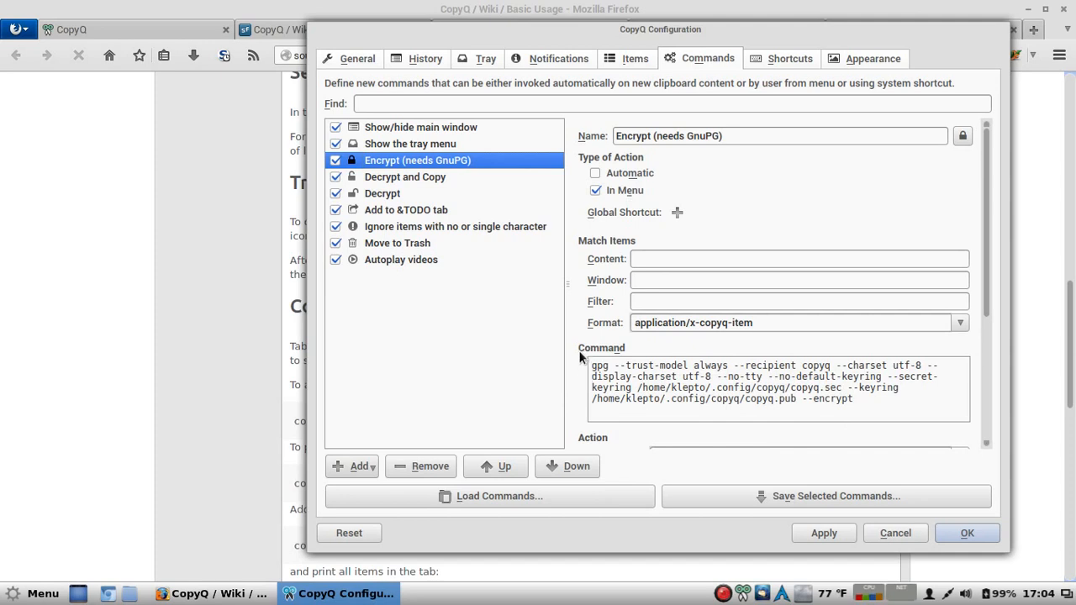
mouse_move(537, 384)
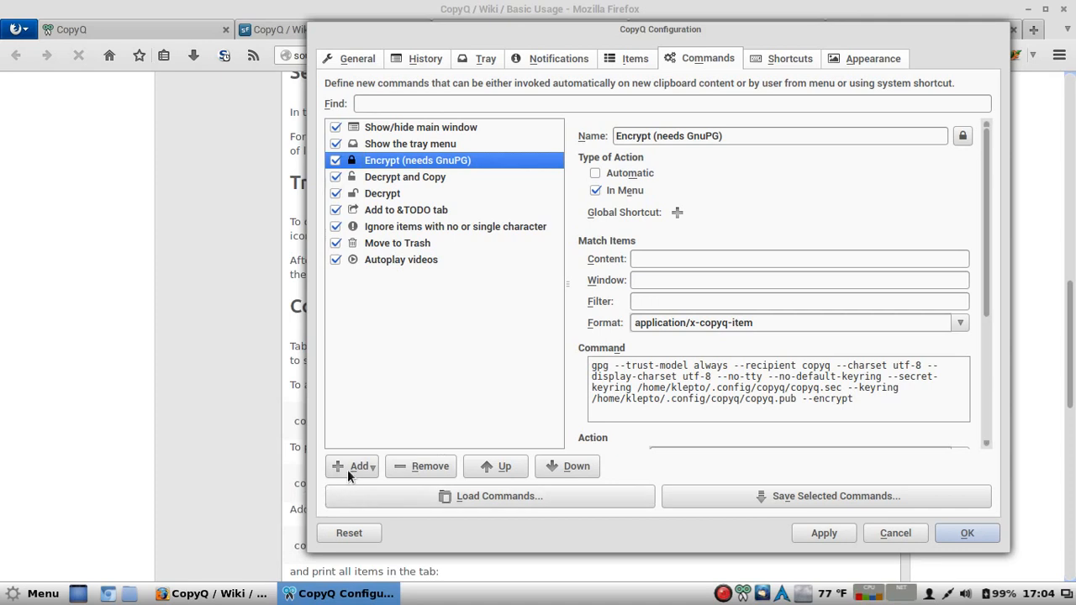
mouse_move(418, 327)
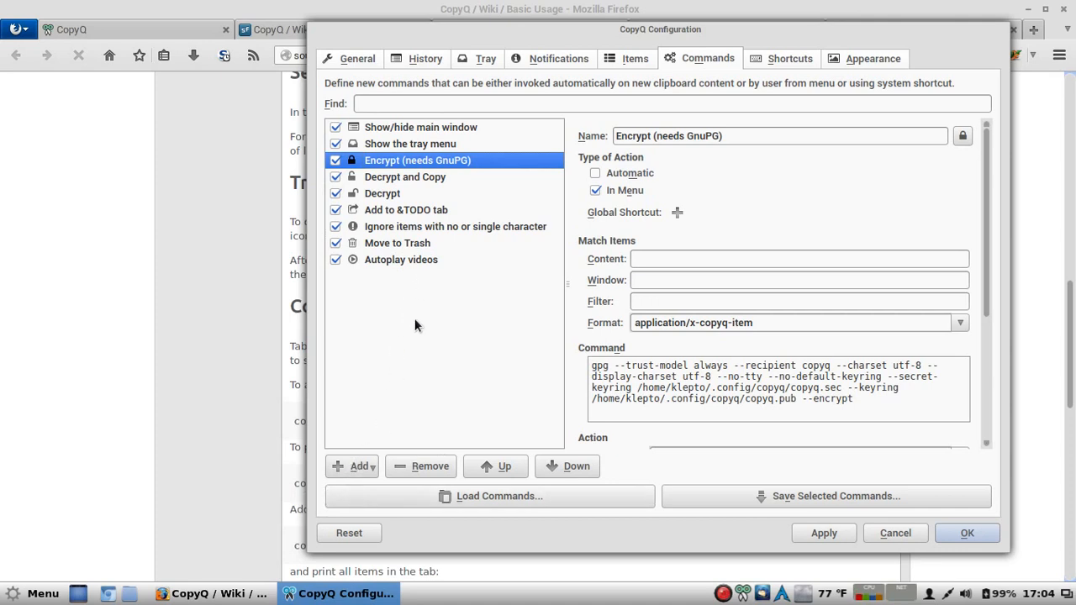
left_click(384, 193)
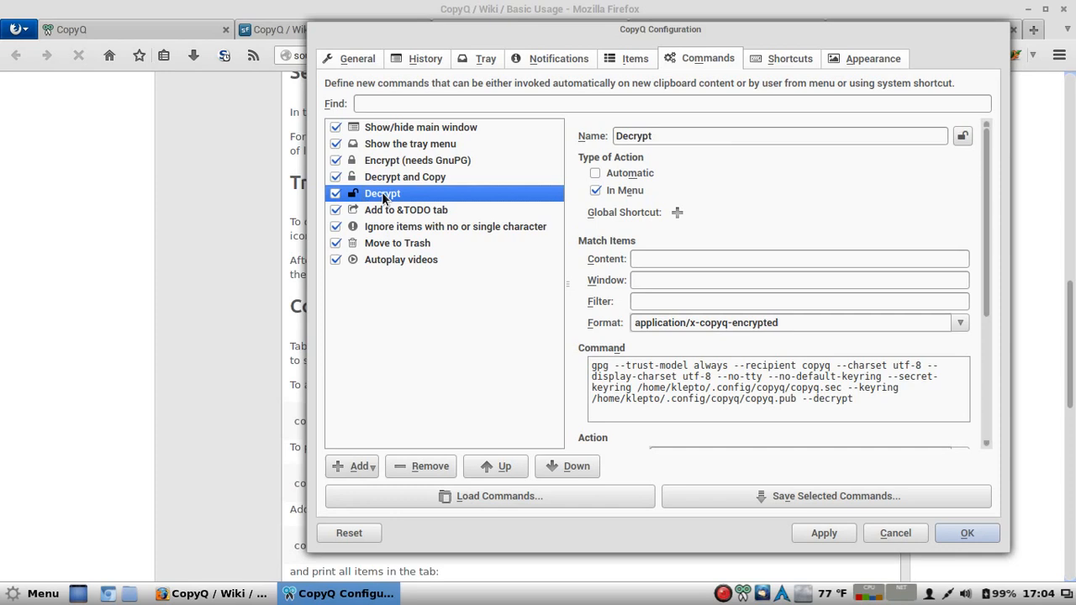
left_click(397, 242)
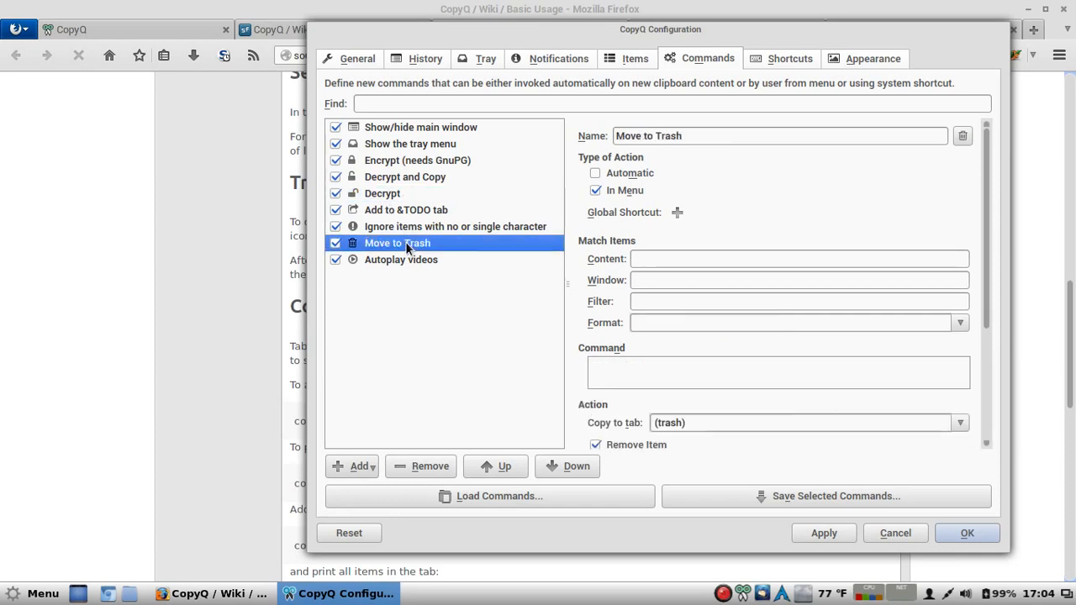
mouse_move(619, 436)
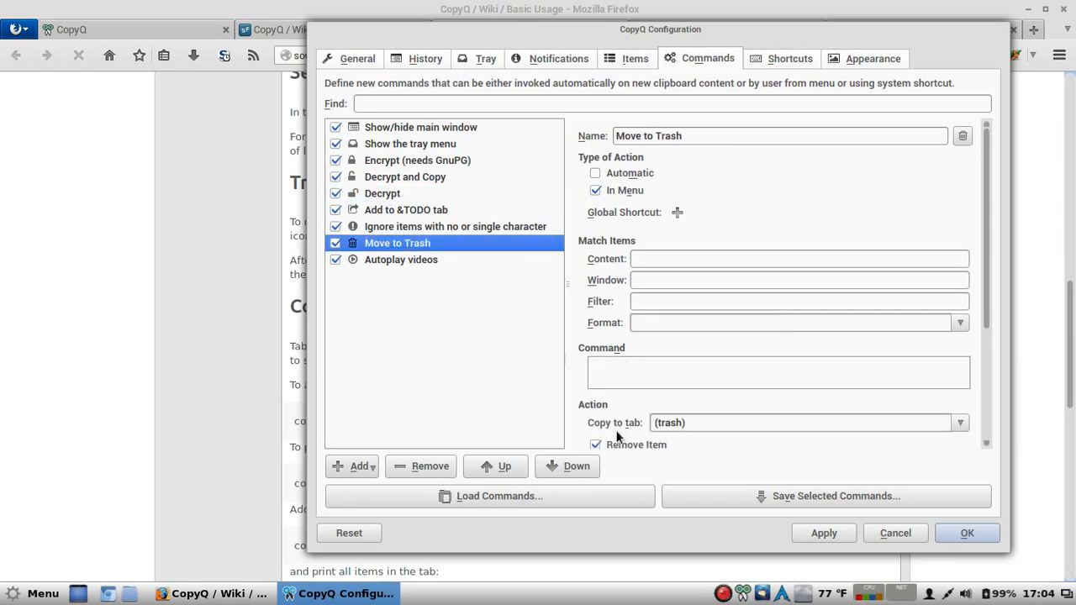
left_click(400, 259)
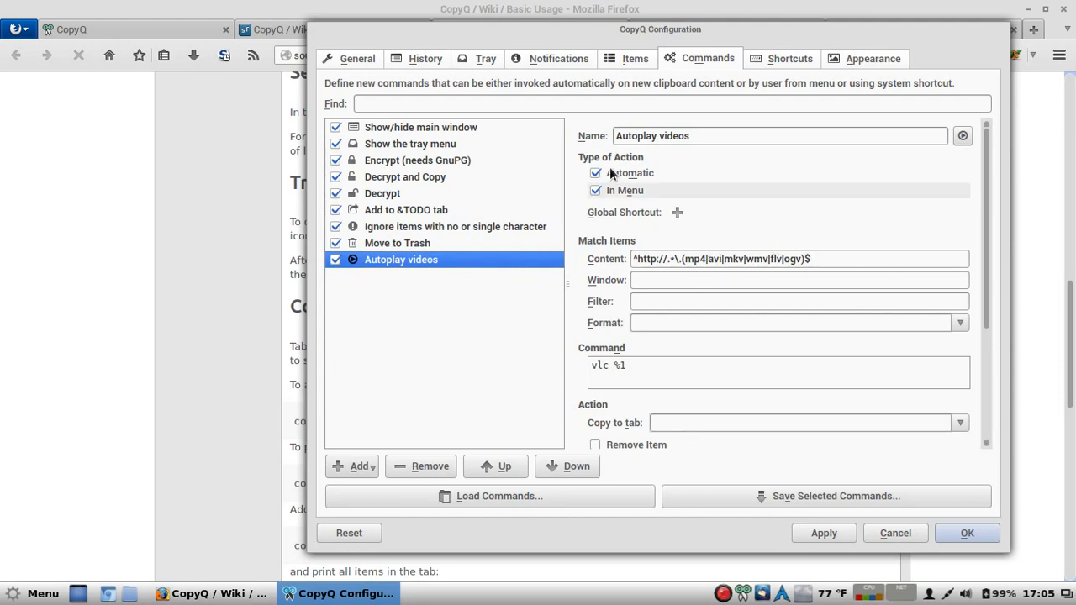
left_click(789, 57)
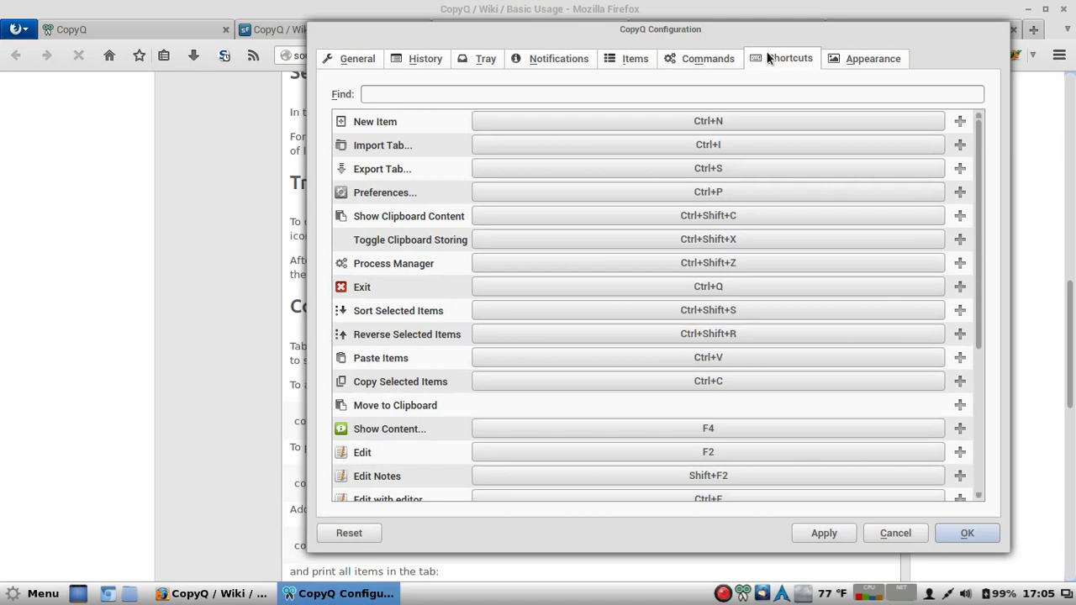
mouse_move(791, 84)
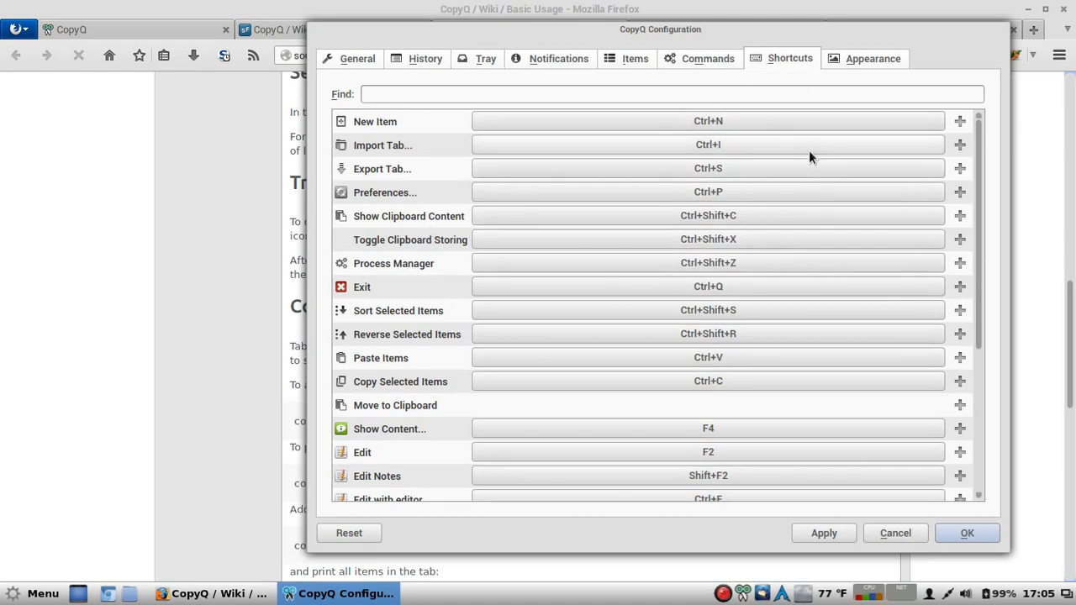
Step: View the Appearance settings, then cancel the Configuration dialog without saving changes
left_click(873, 58)
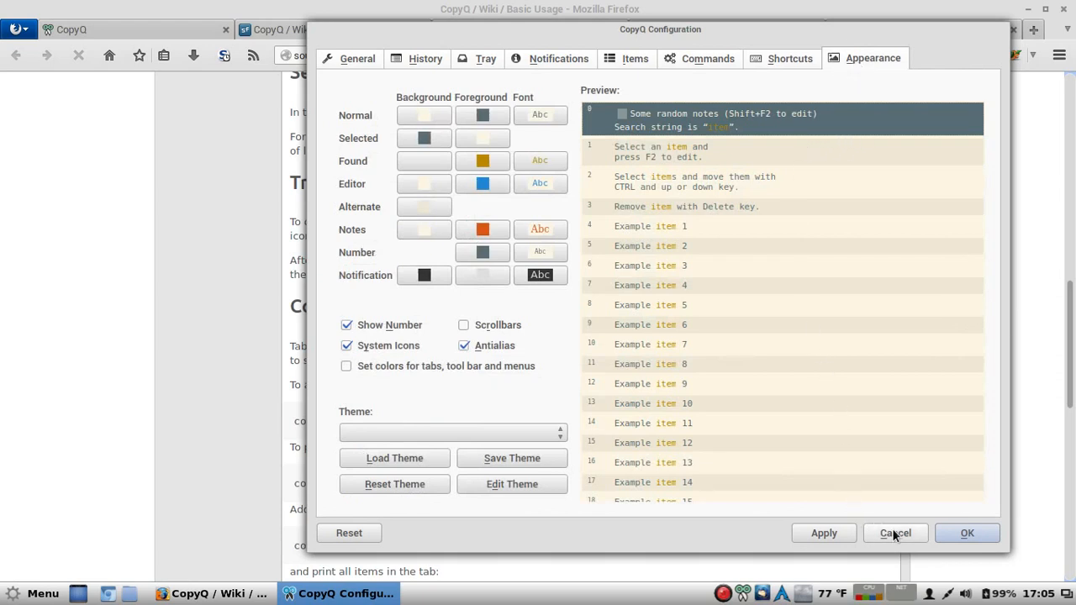
left_click(894, 533)
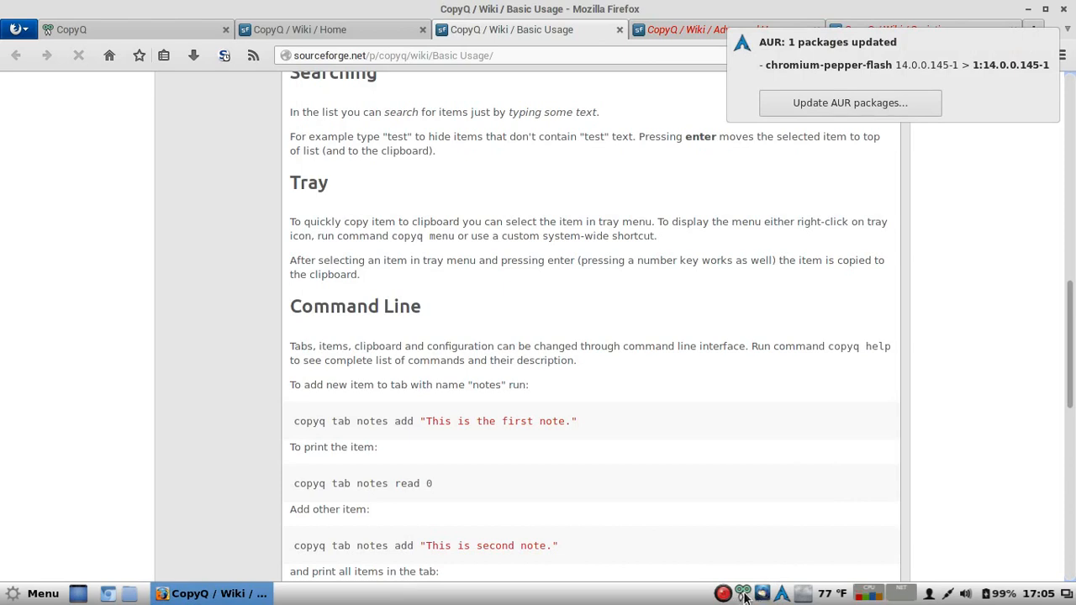
left_click(743, 594)
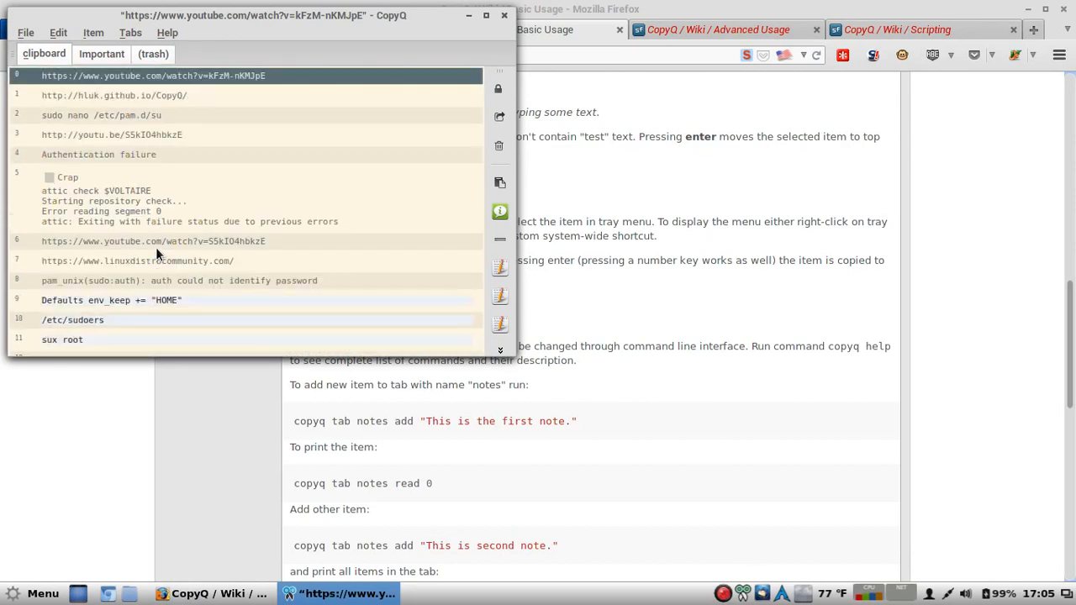
type("de")
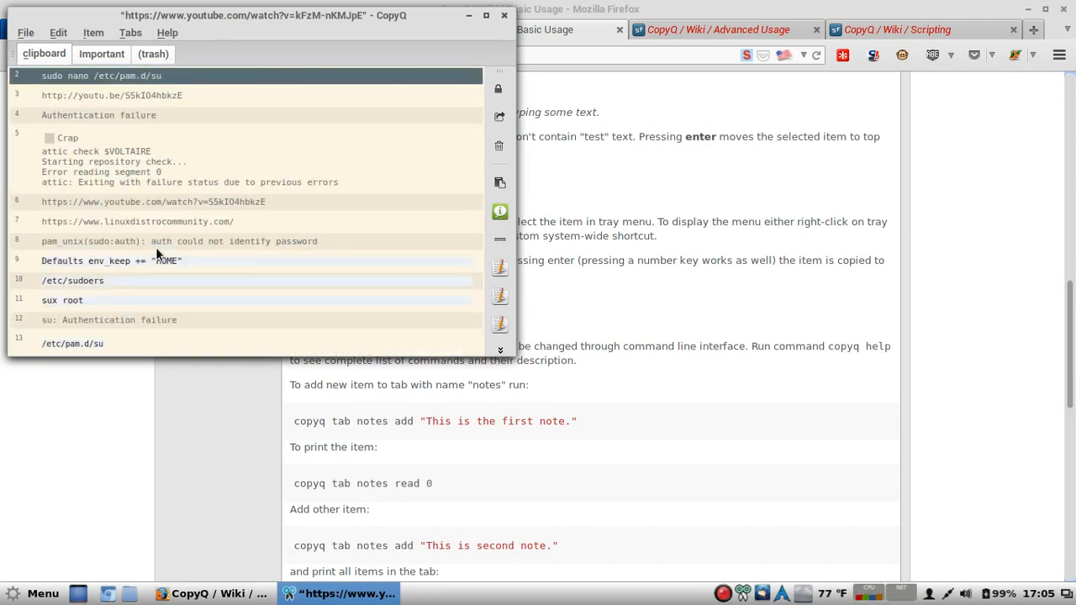
mouse_move(346, 132)
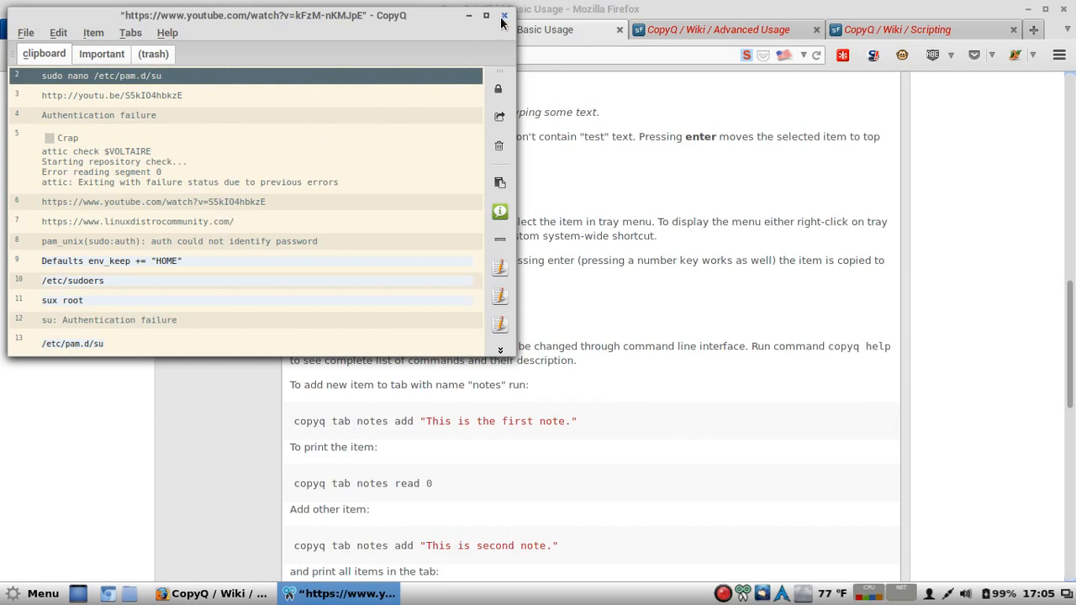
left_click(505, 15)
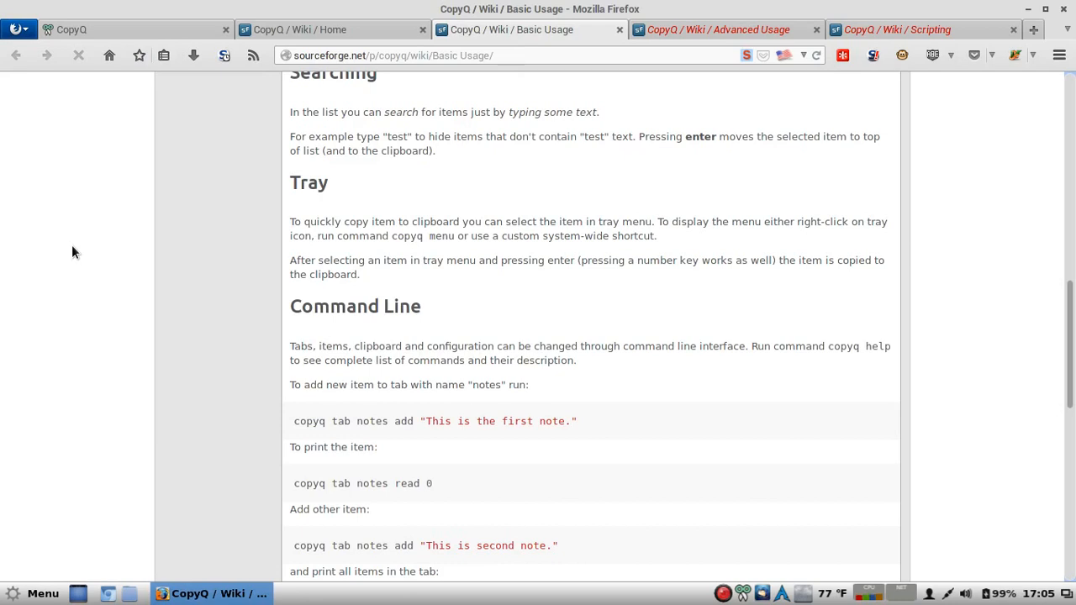
Step: Switch to the Advanced Usage wiki page and read down to its Writing Raw Data section
left_click(720, 30)
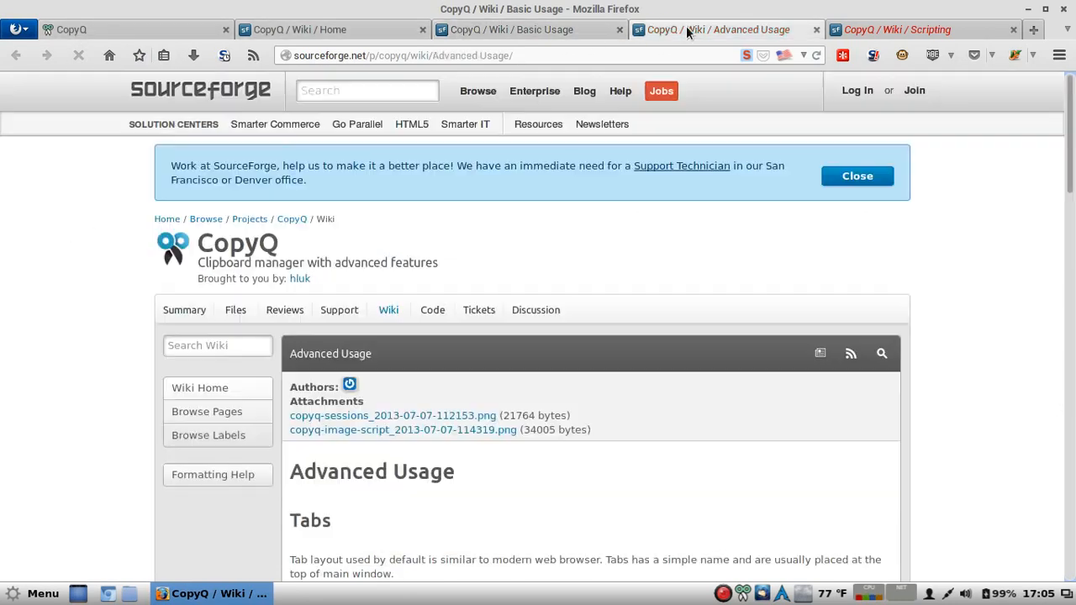
scroll("down", 3)
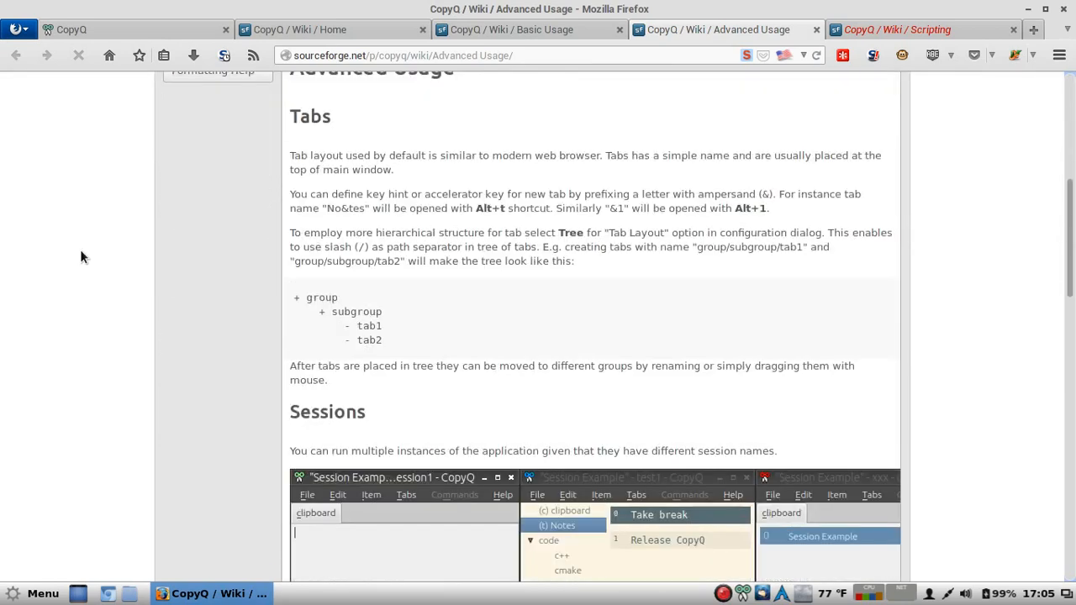
mouse_move(569, 155)
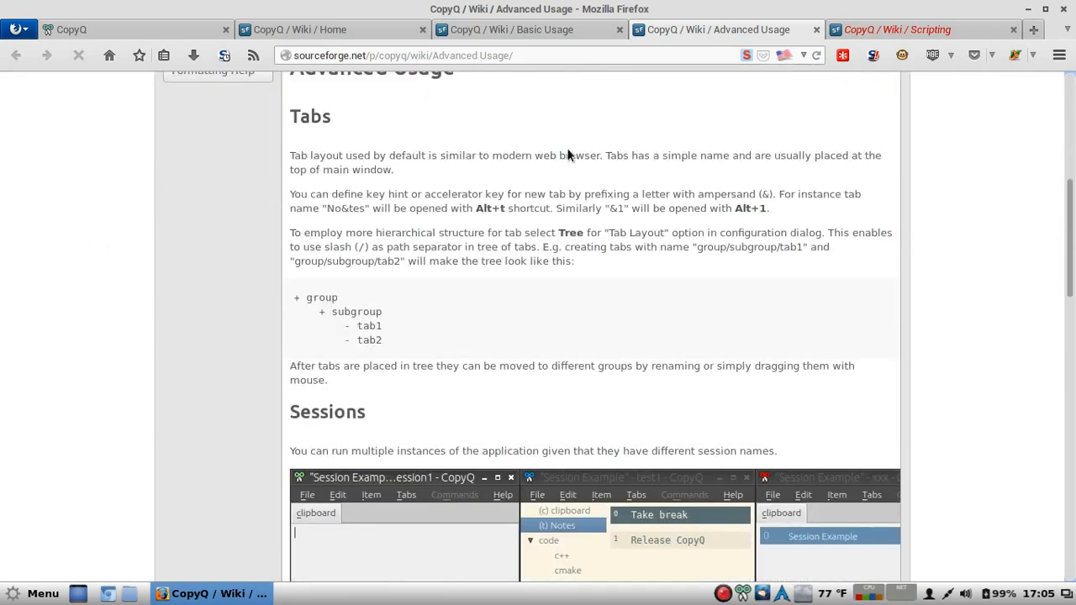
mouse_move(307, 447)
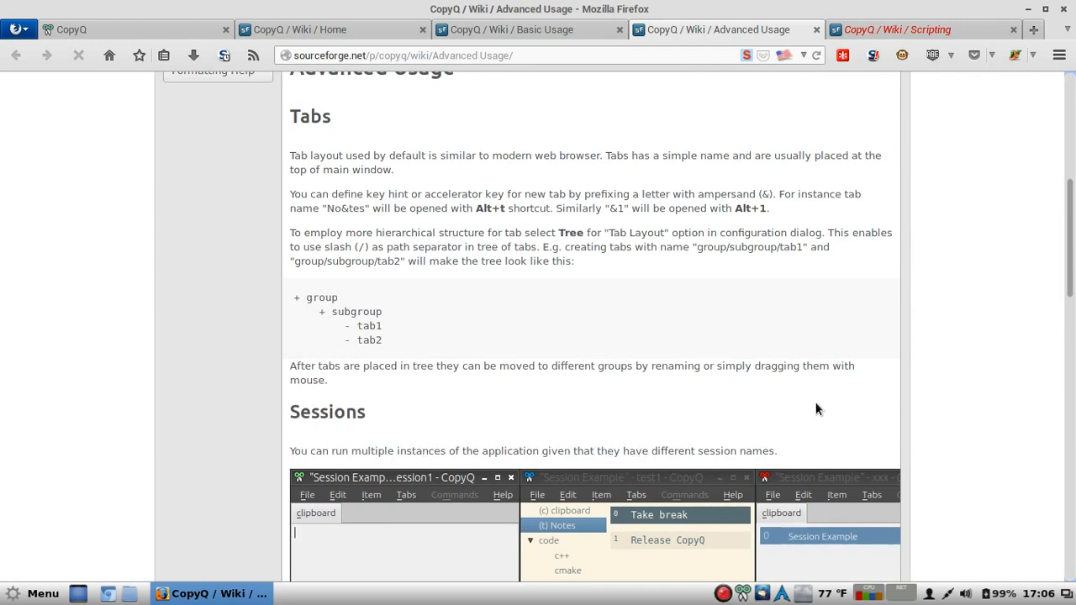
scroll("down", 3)
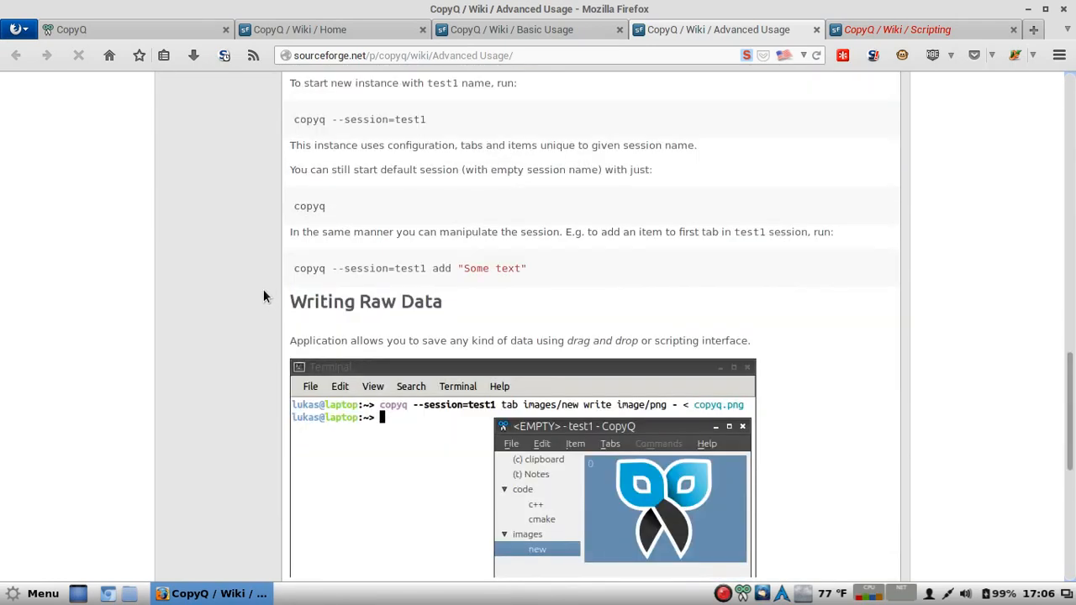
scroll("down", 3)
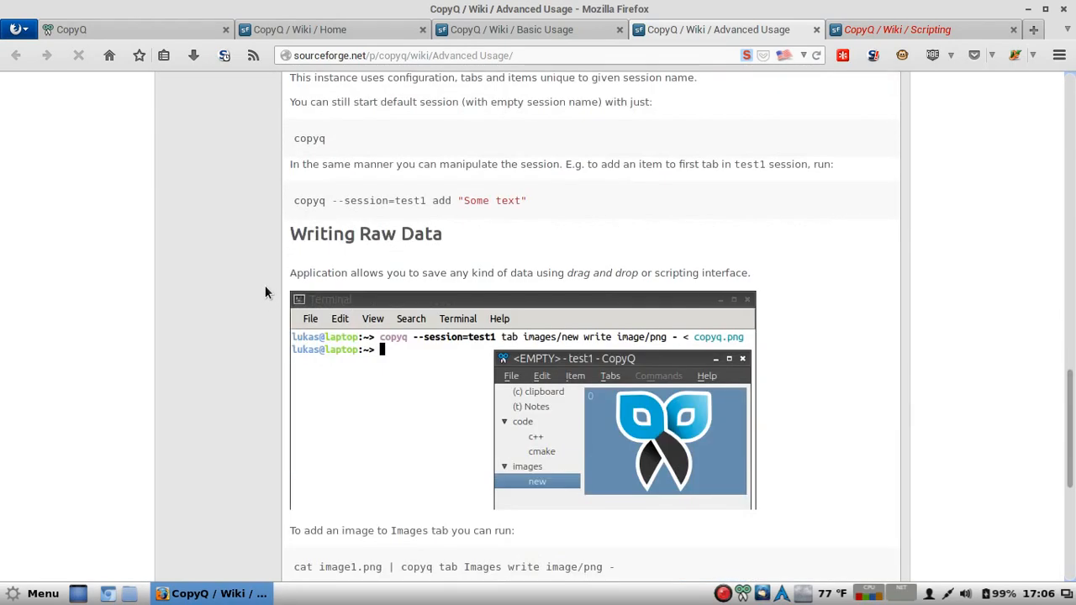
scroll("down", 3)
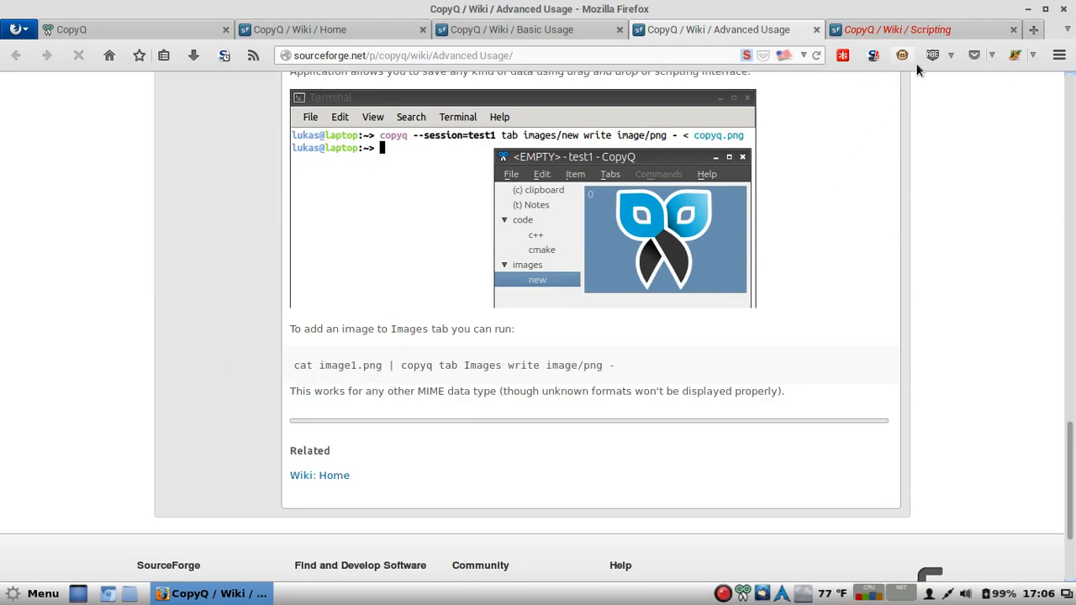
Step: Switch to the Scripting wiki page showing its introduction and Searching Items section
left_click(898, 30)
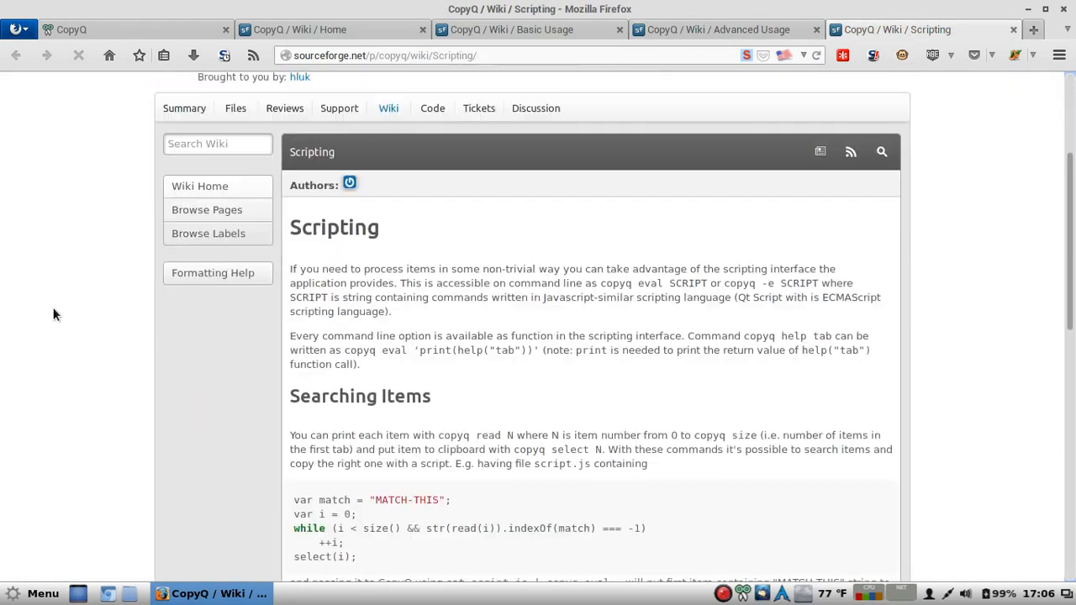
scroll("down", 3)
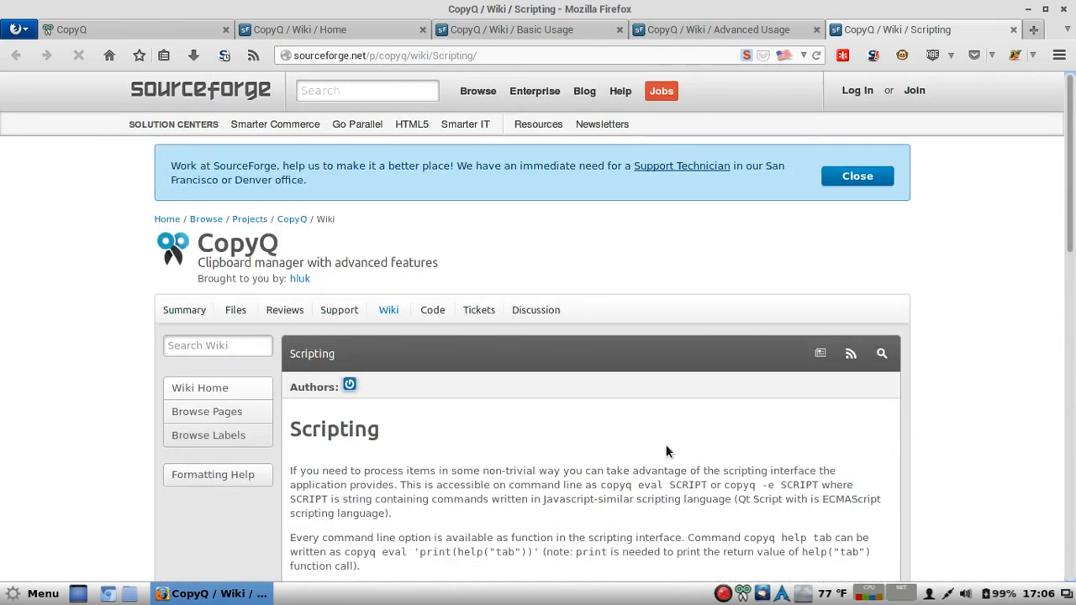
mouse_move(669, 421)
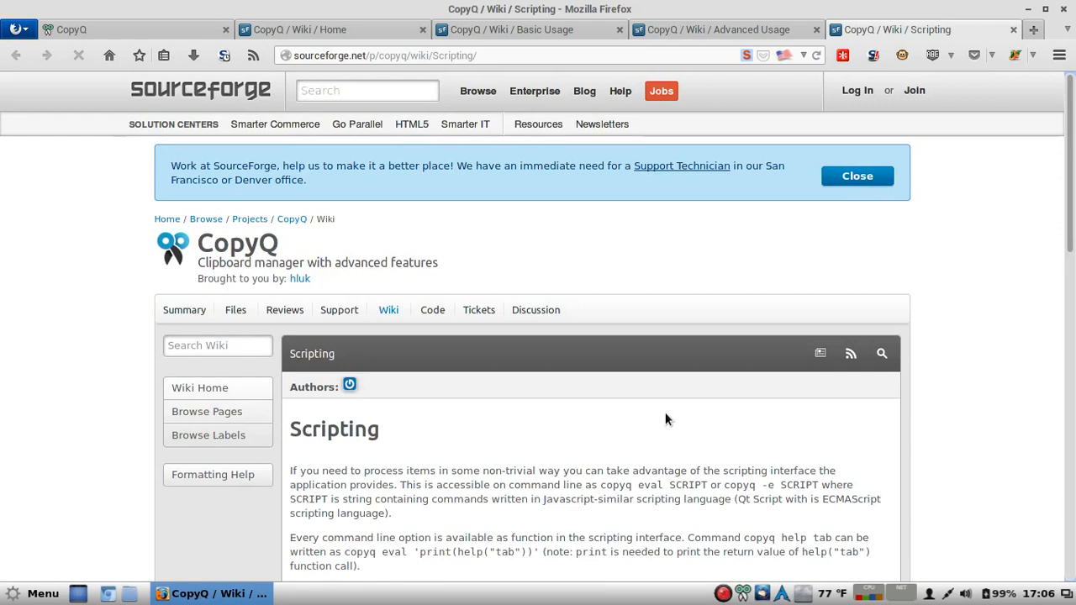
mouse_move(659, 423)
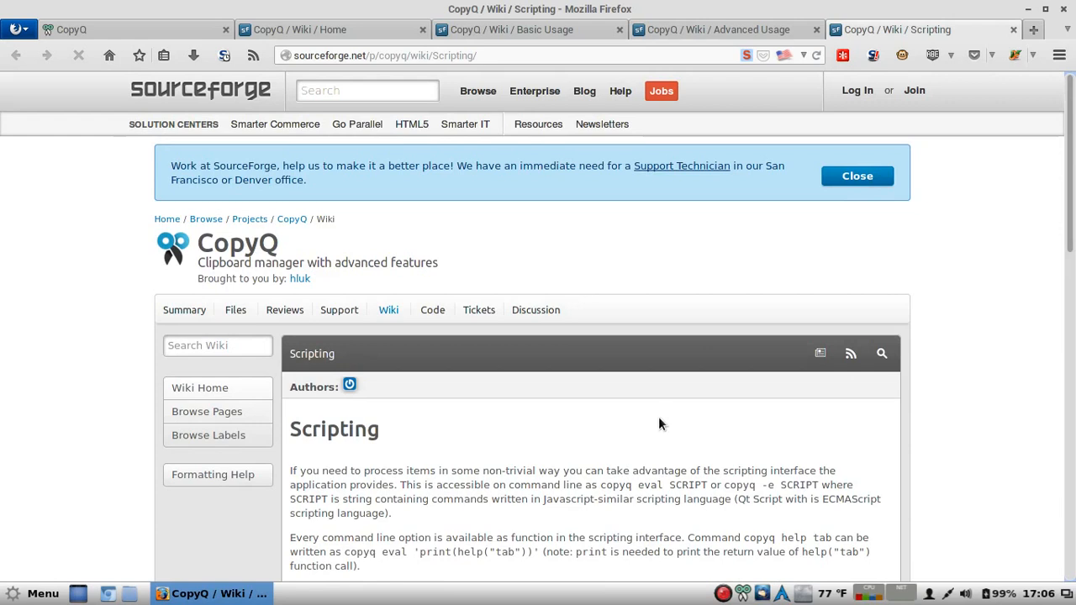
mouse_move(639, 417)
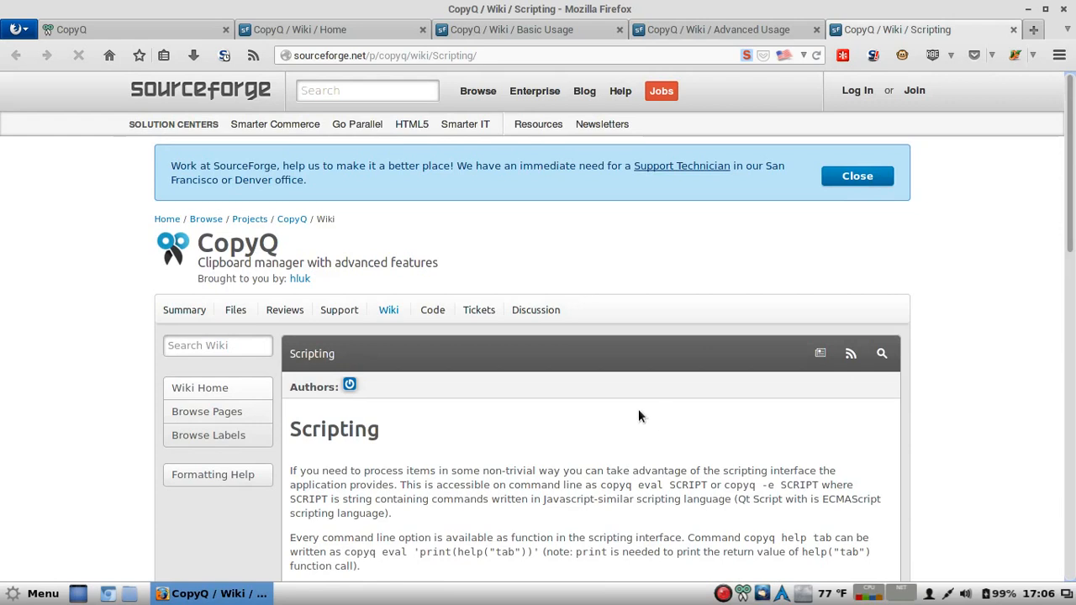
mouse_move(837, 278)
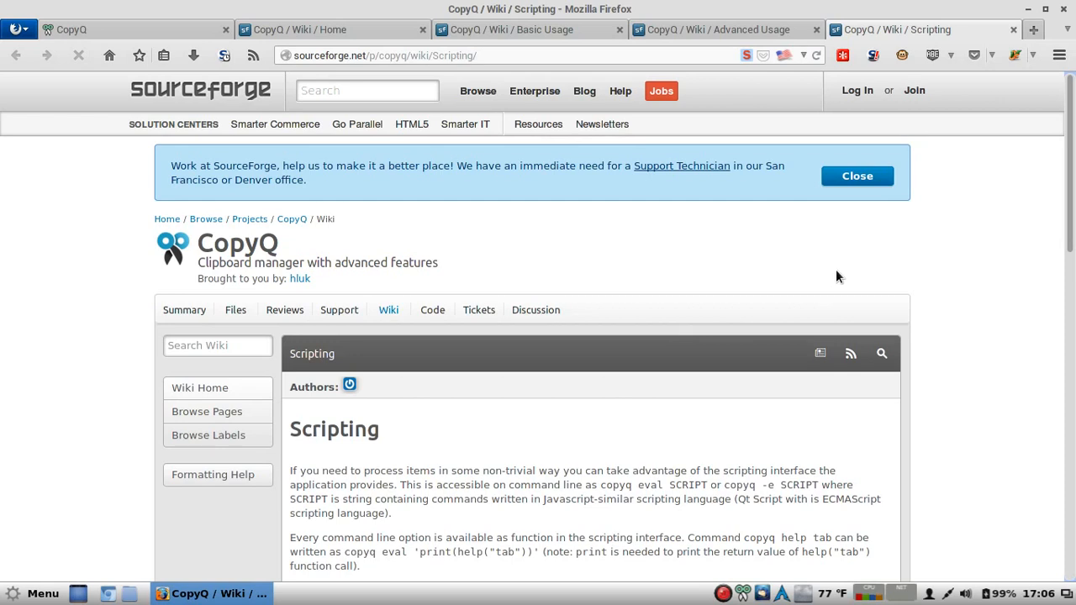
mouse_move(799, 279)
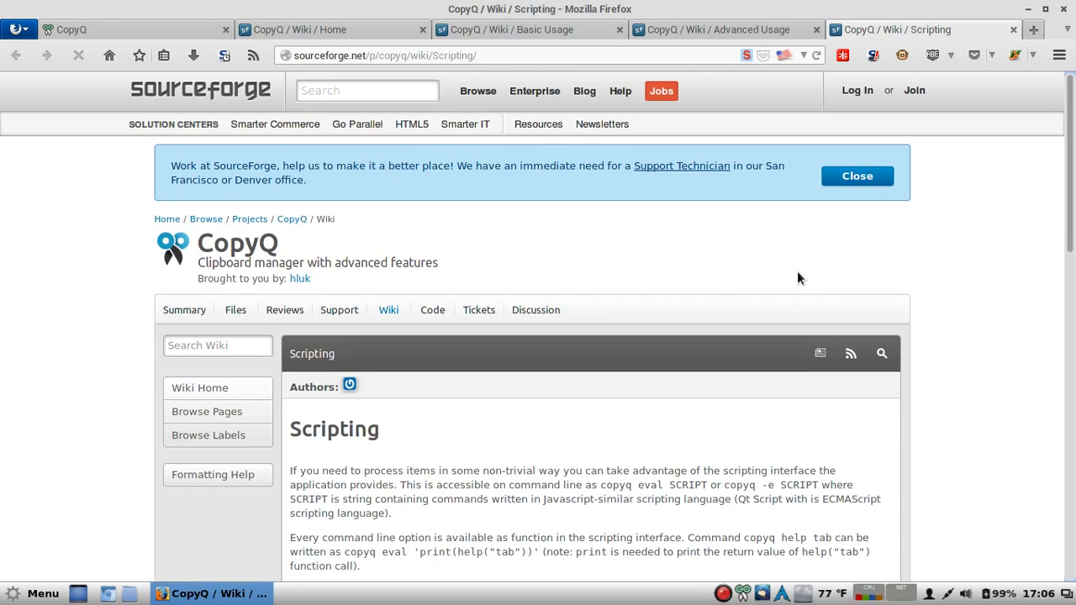
mouse_move(851, 289)
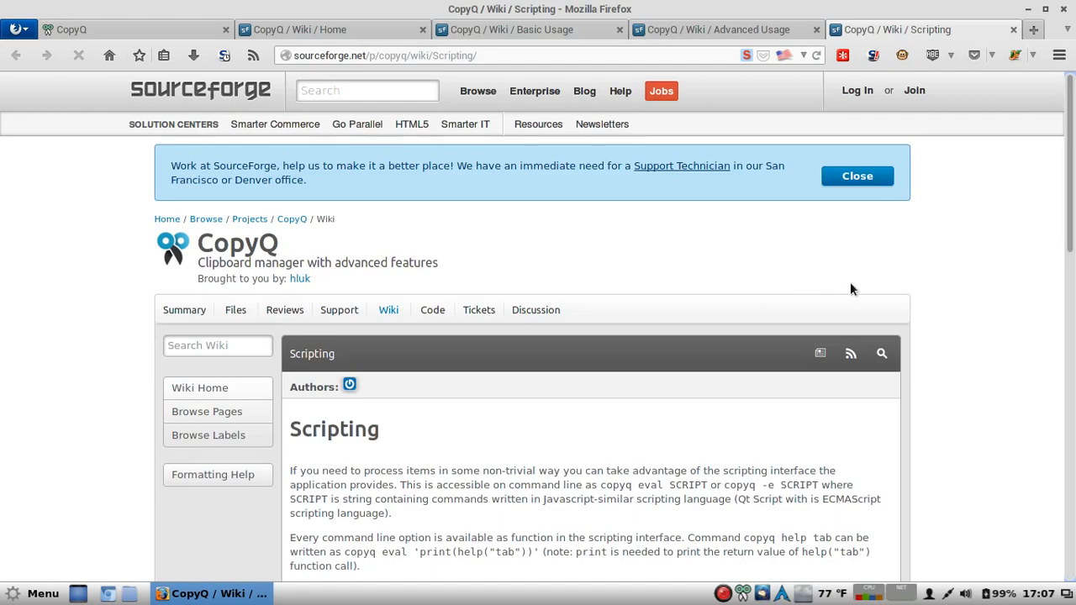